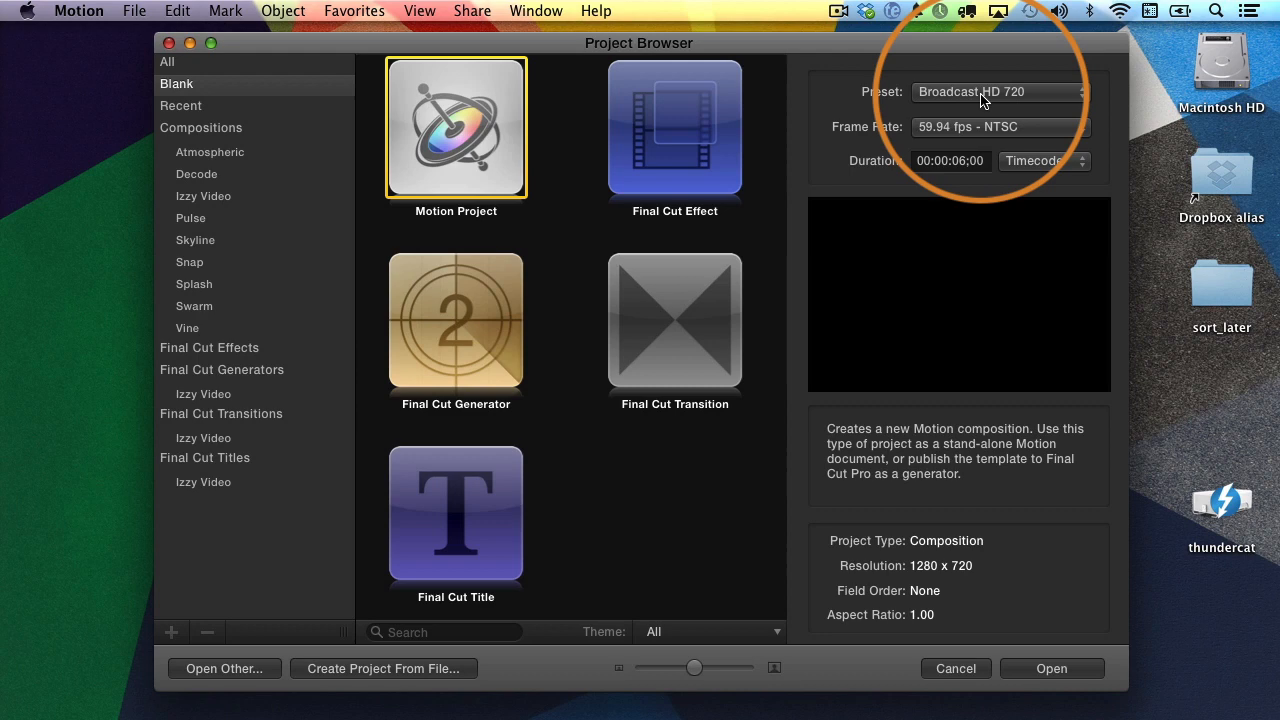
Create a Broadcast HD 720 Motion project at 29.97 fps with a 00:00:06:00 duration.
left_click(1000, 128)
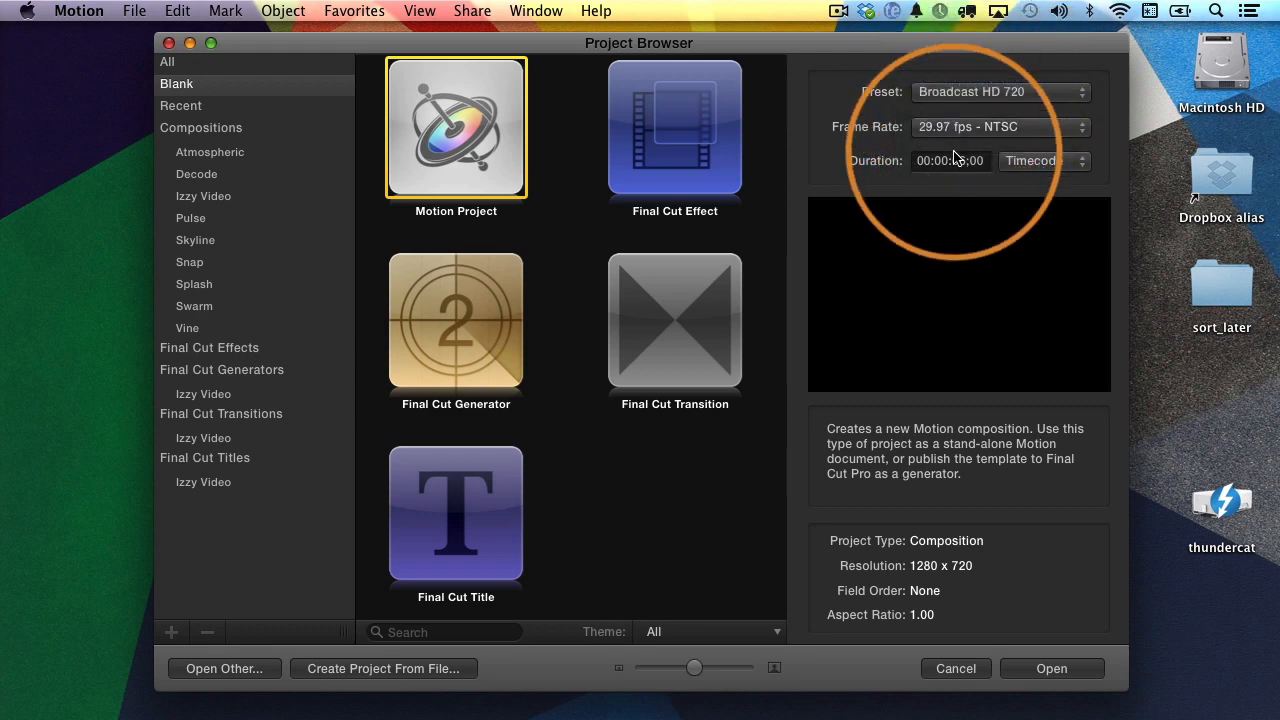
left_click(950, 160)
type("6;")
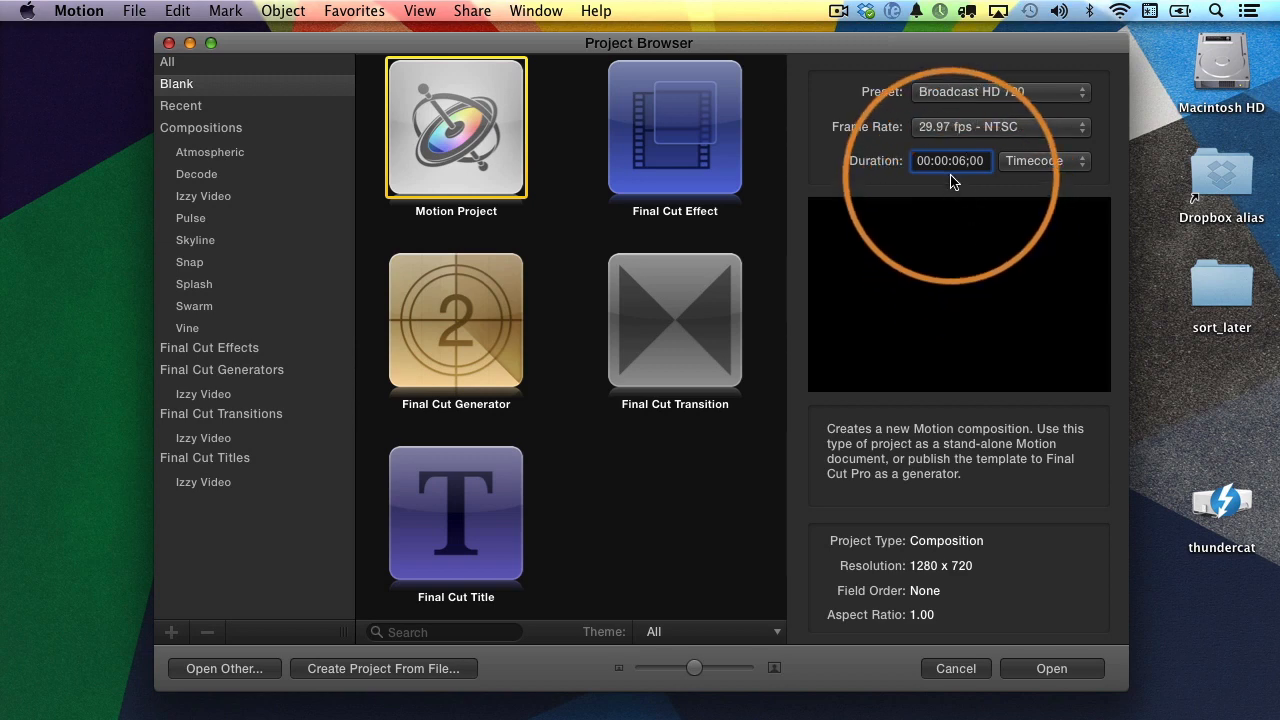
left_click(956, 668)
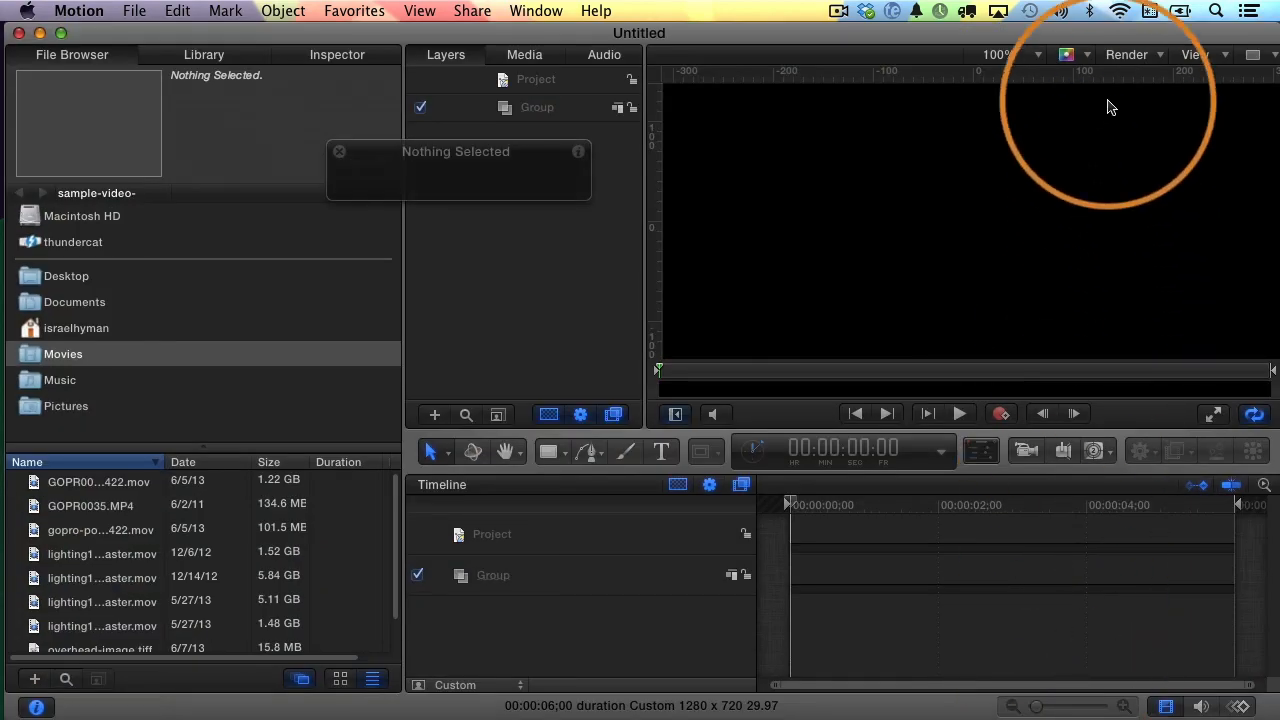
Set the canvas zoom to Fit so the whole canvas is visible.
left_click(1010, 54)
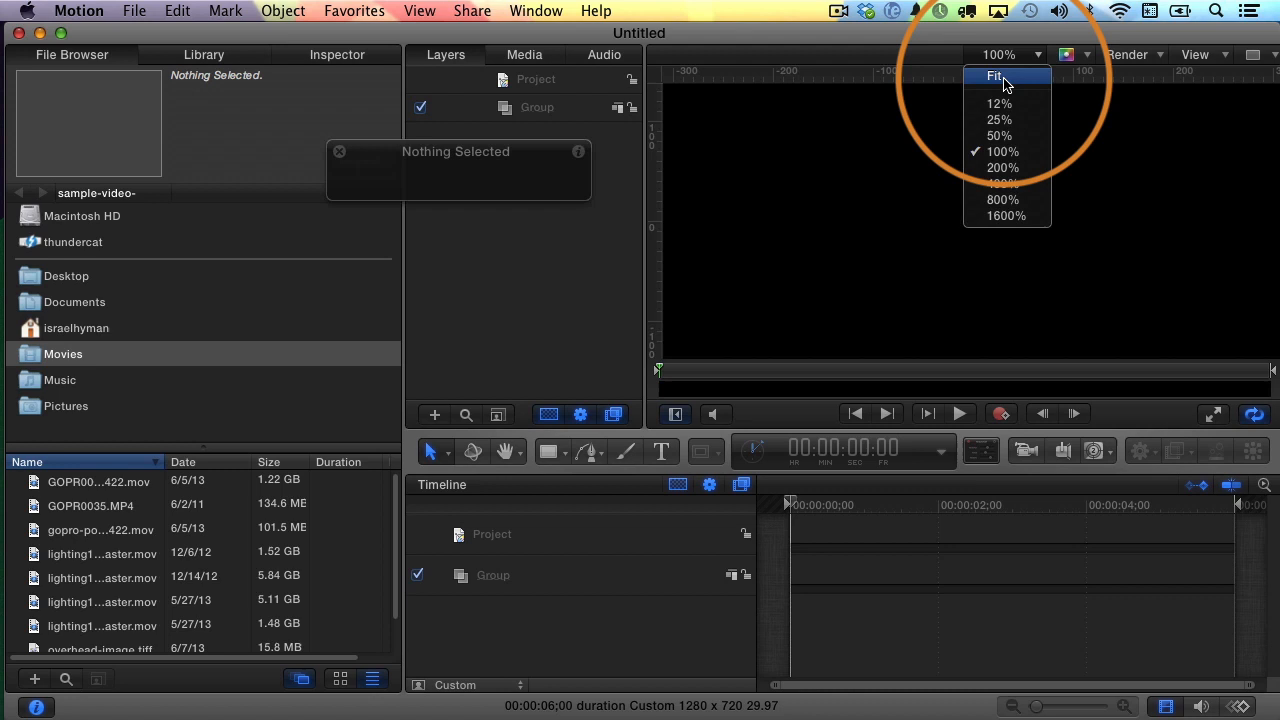
left_click(992, 74)
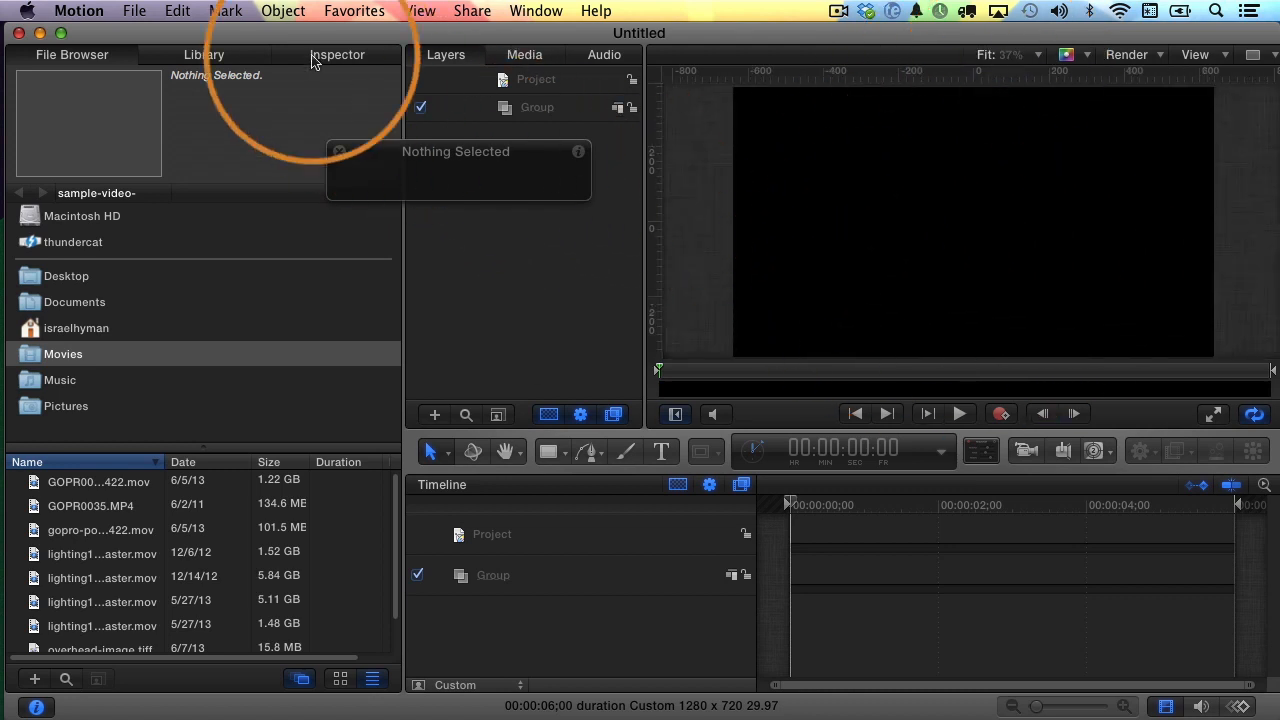
Save the project under the name 3camera-shoot-03.
left_click(132, 12)
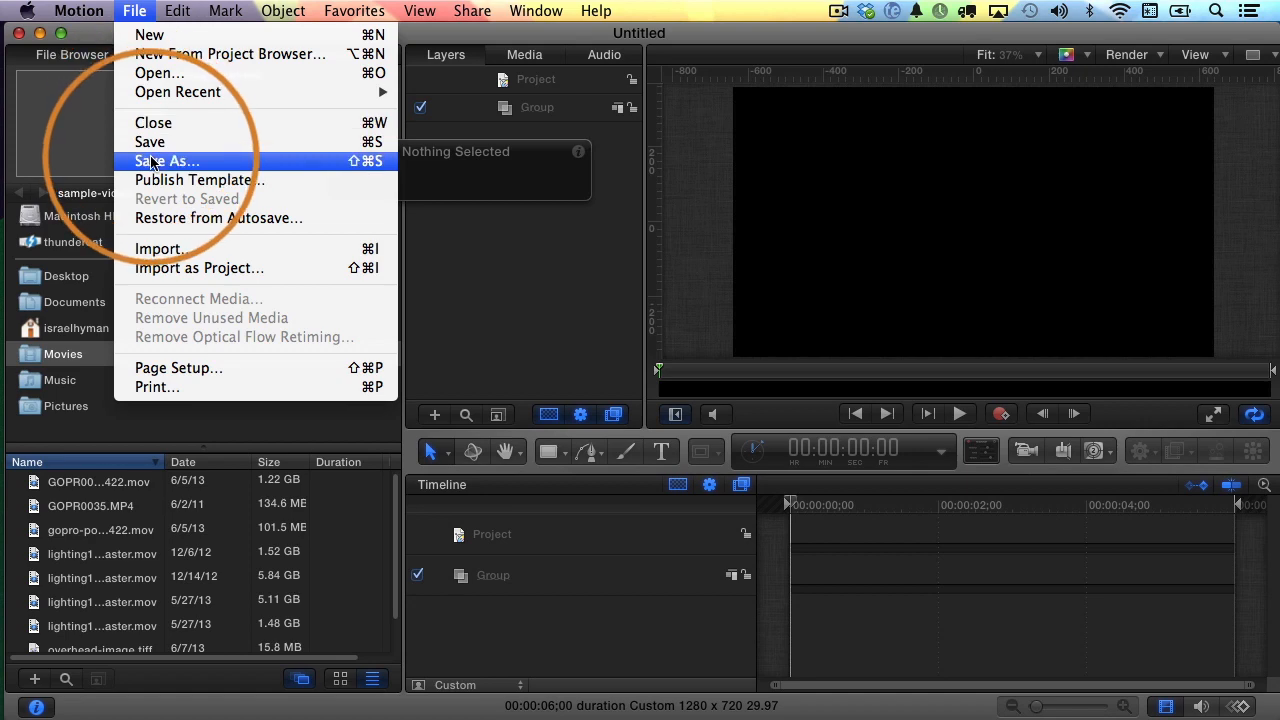
left_click(166, 160)
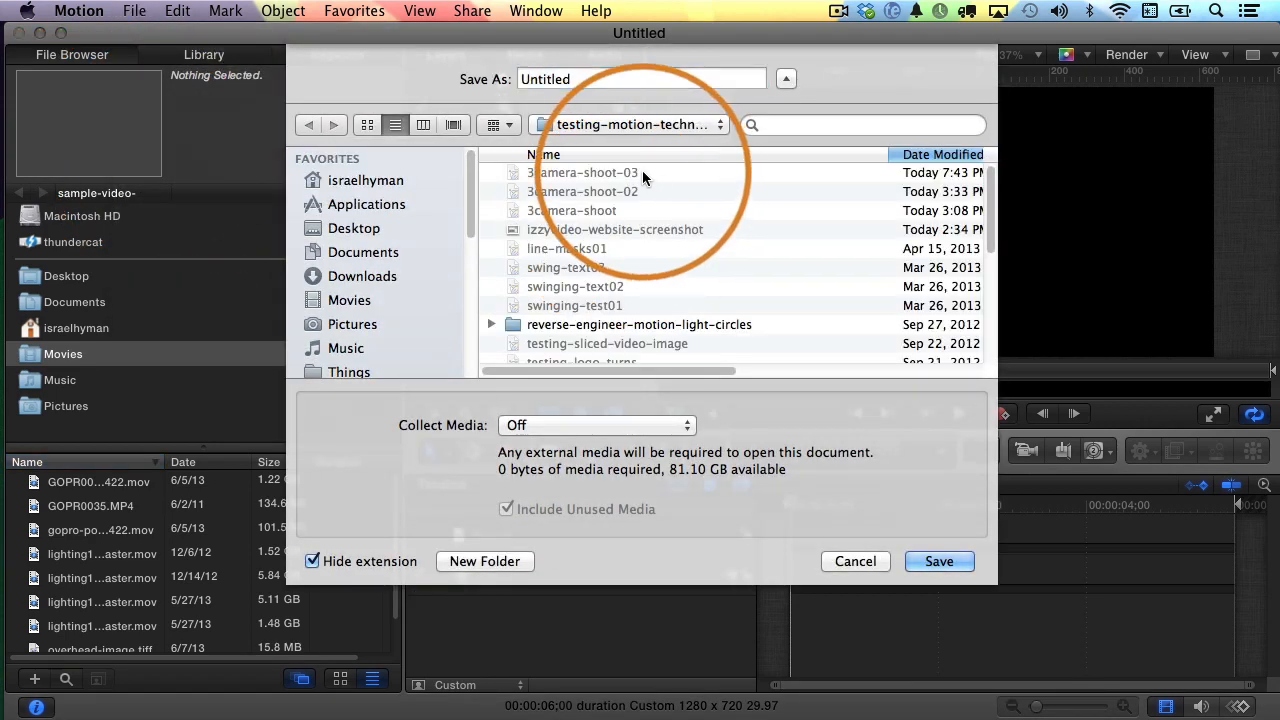
left_click(940, 560)
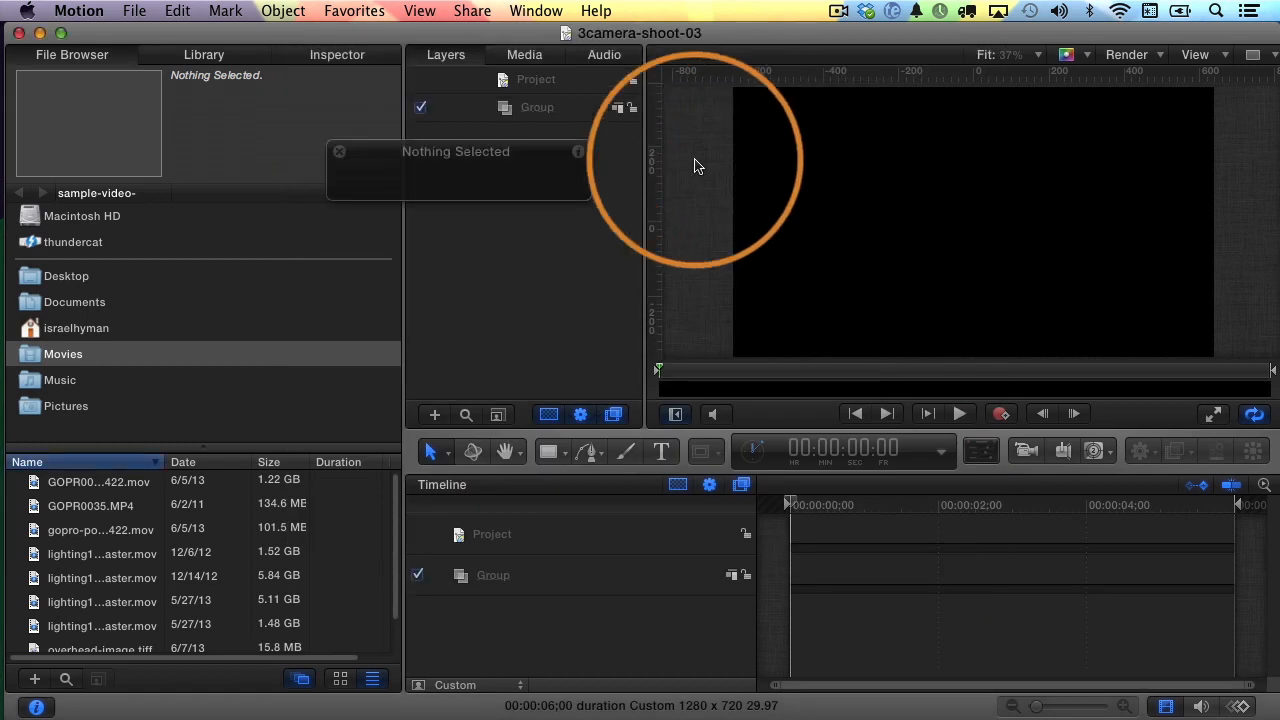
Import the izzyvideo-website-screenshot image into Group 1 and deselect it.
left_click(134, 12)
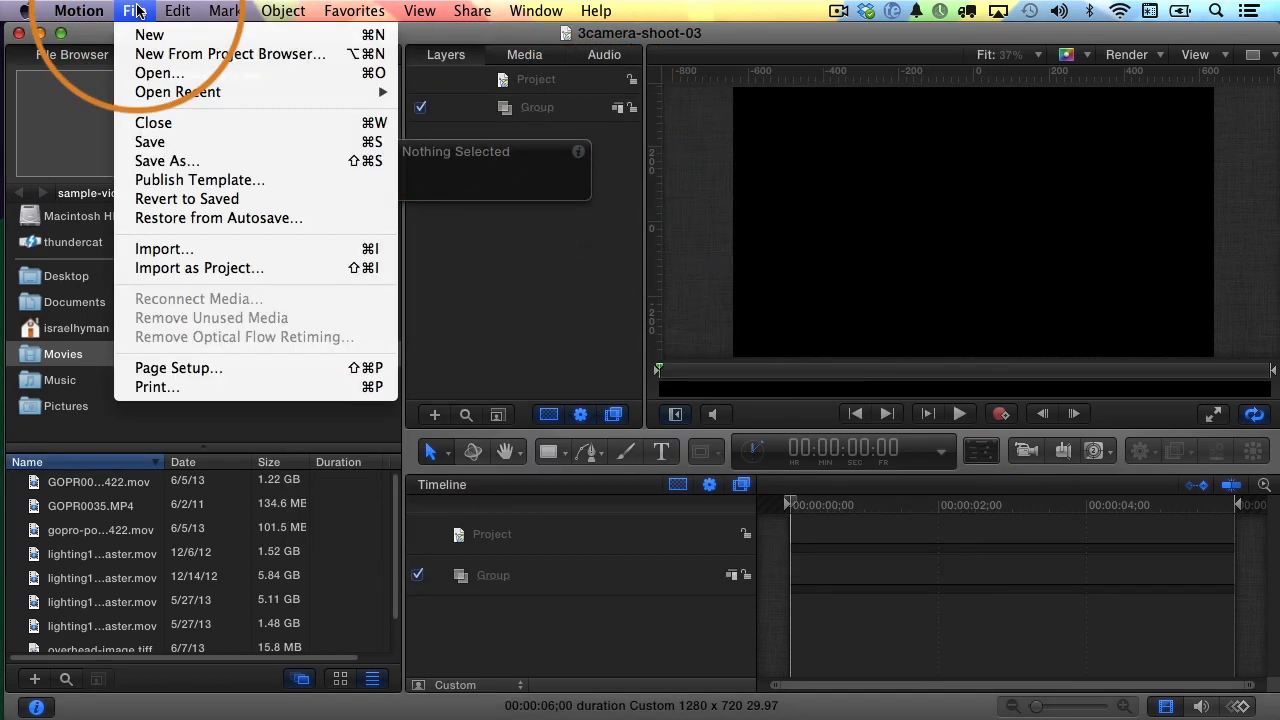
left_click(164, 248)
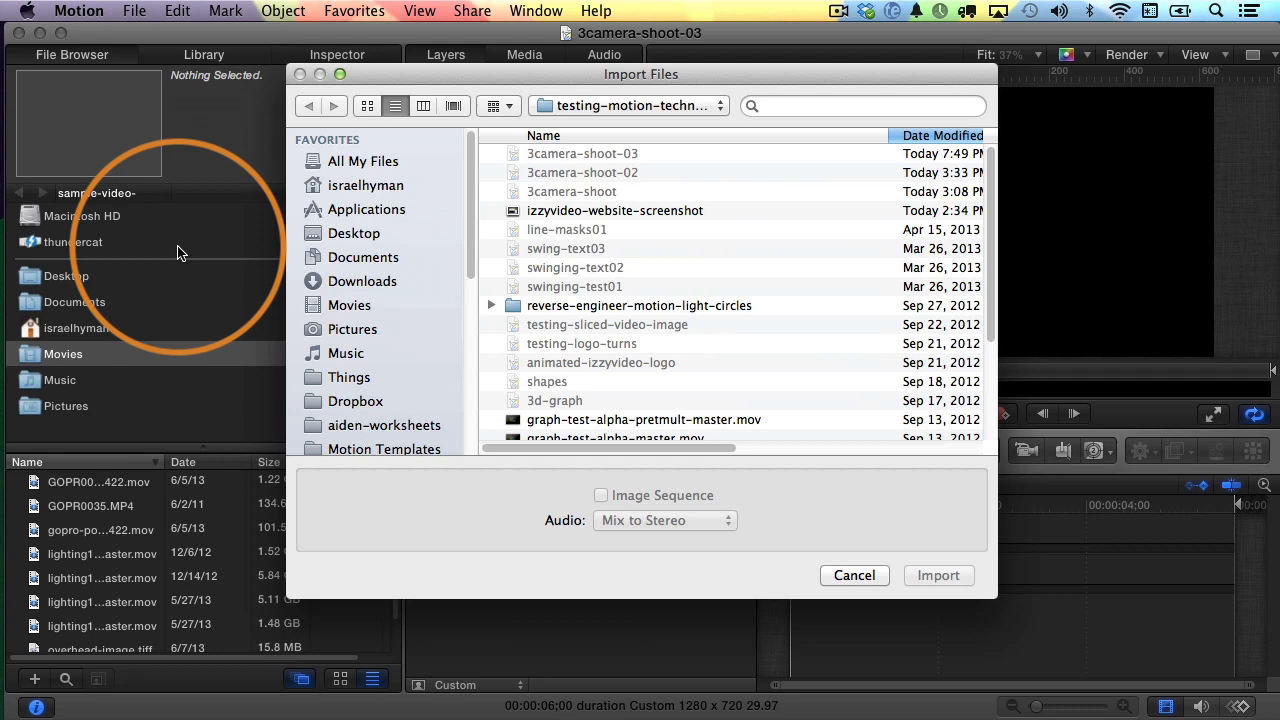
left_click(614, 210)
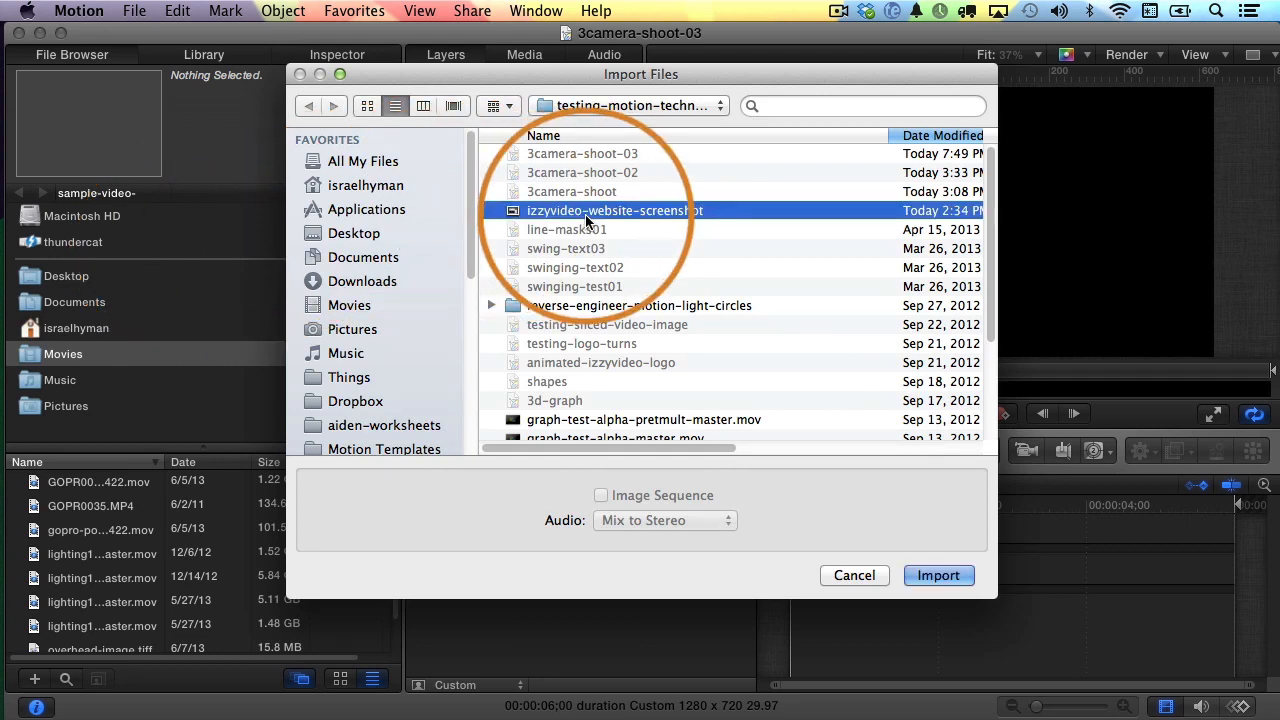
left_click(938, 576)
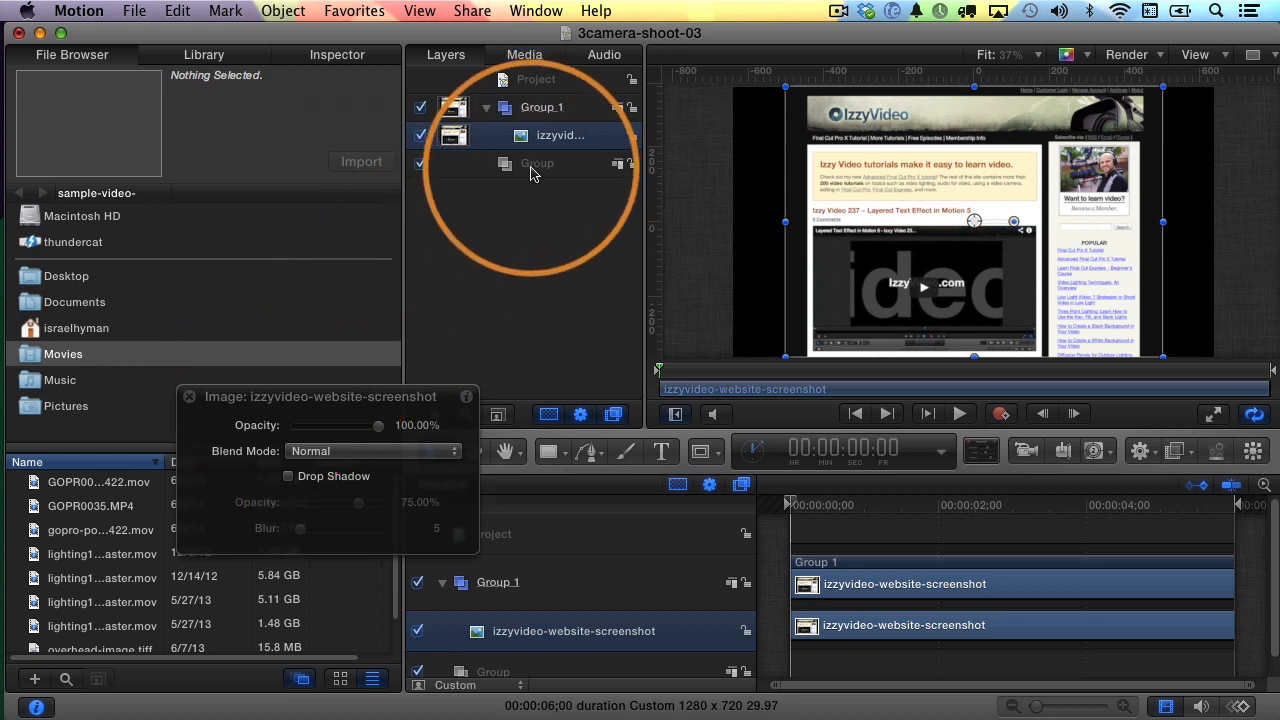
left_click(536, 164)
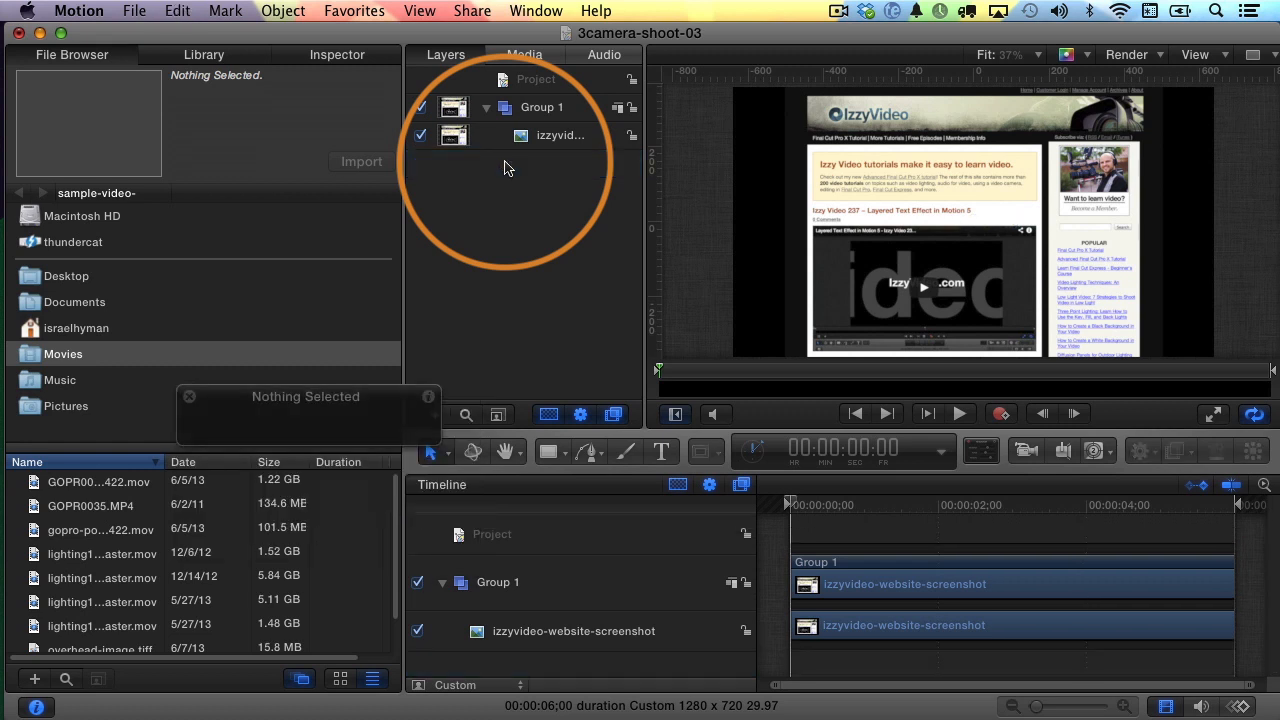
mouse_move(552, 200)
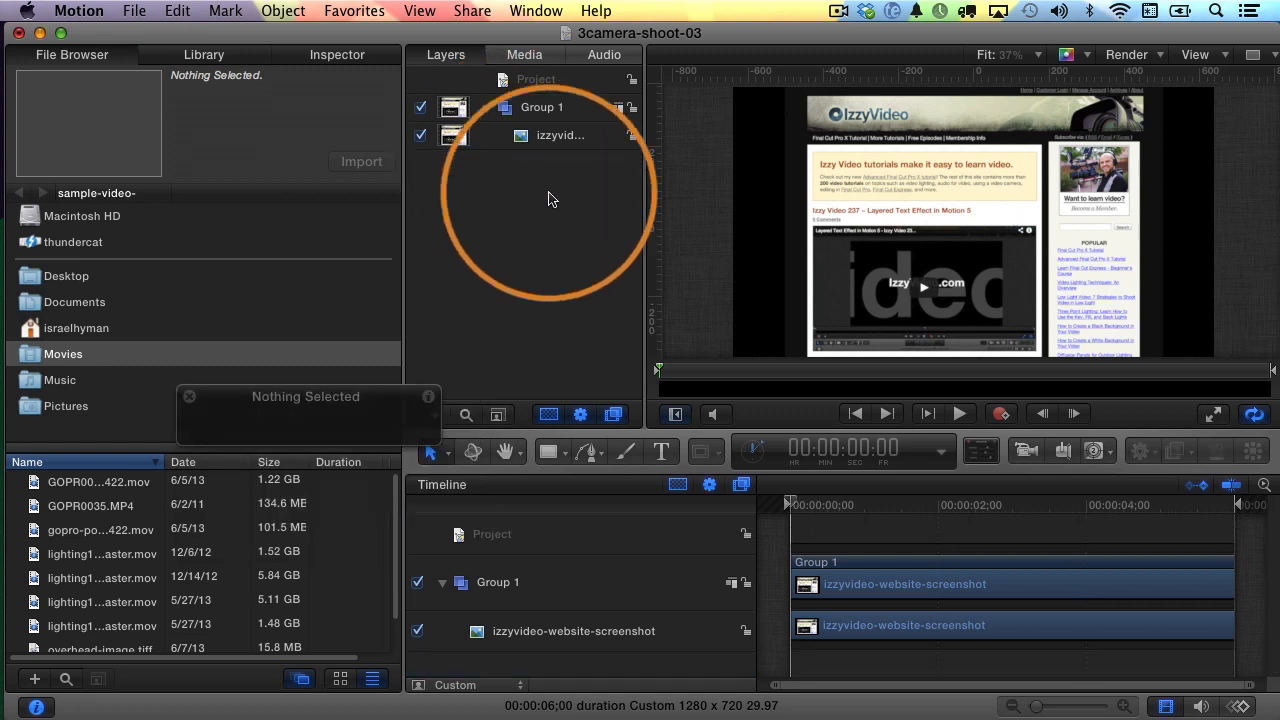
Add a new Camera and switch the project's groups to 3D.
left_click(1028, 452)
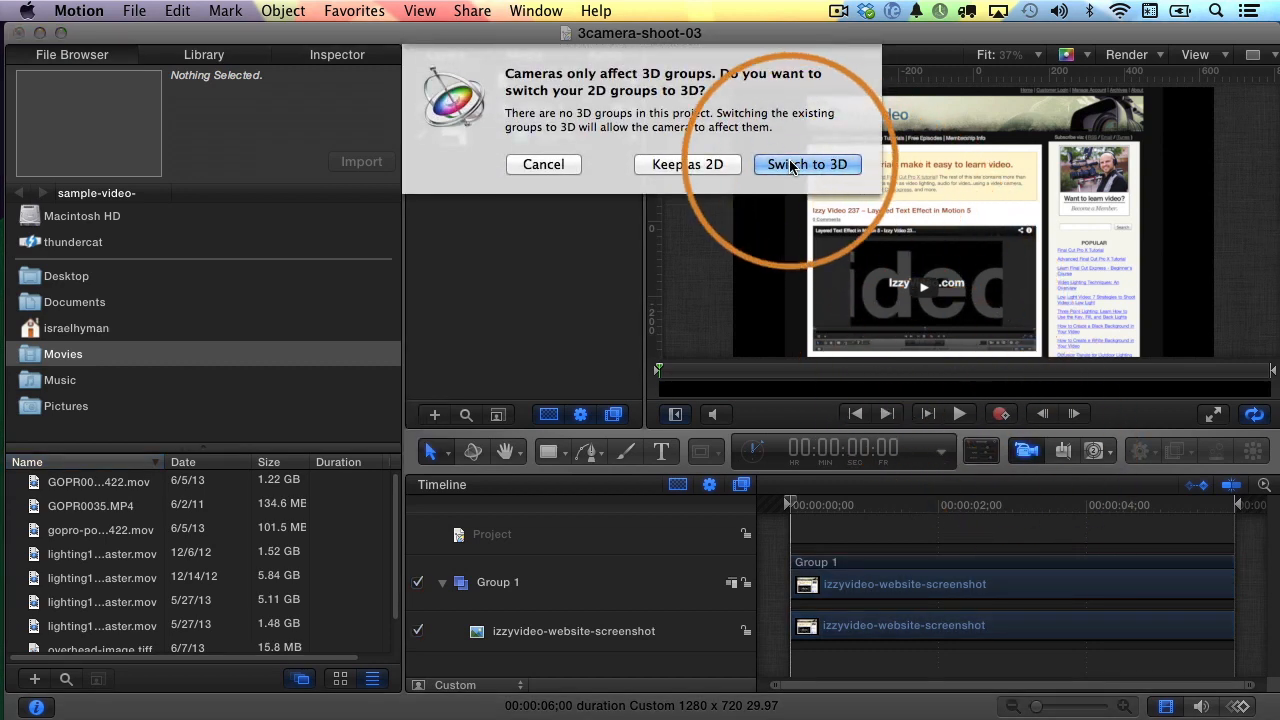
left_click(808, 164)
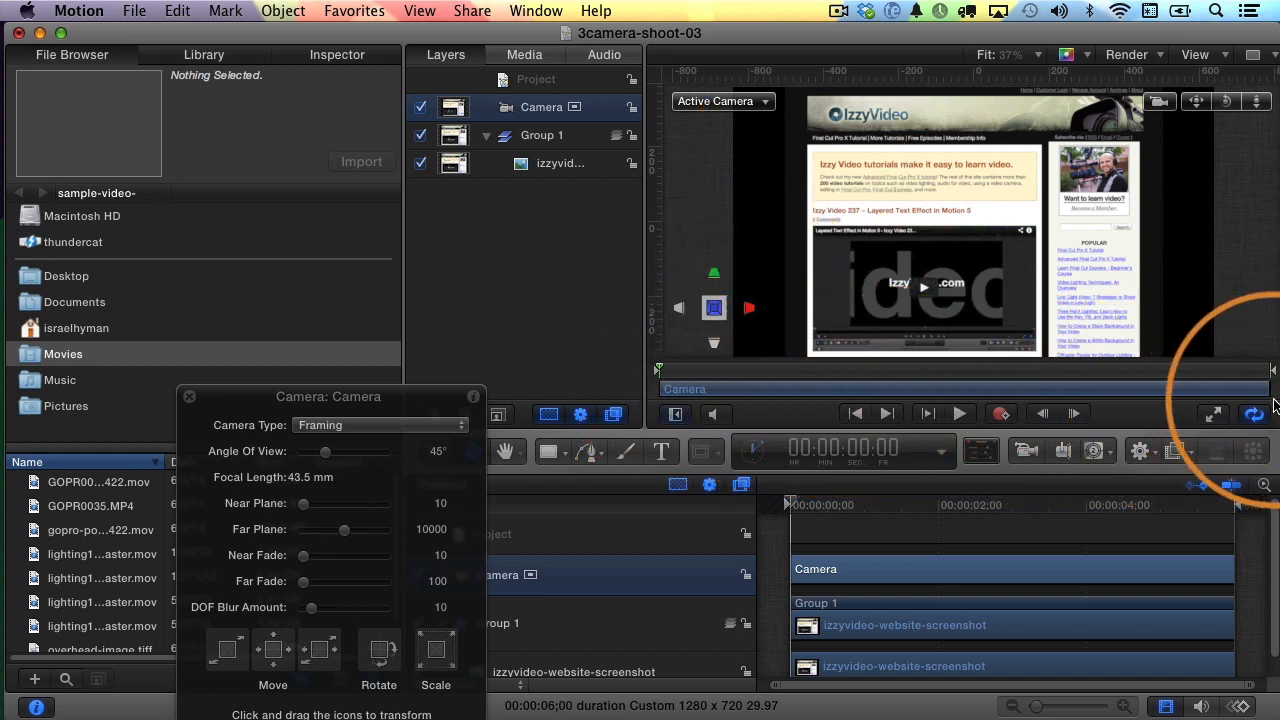
mouse_move(670, 376)
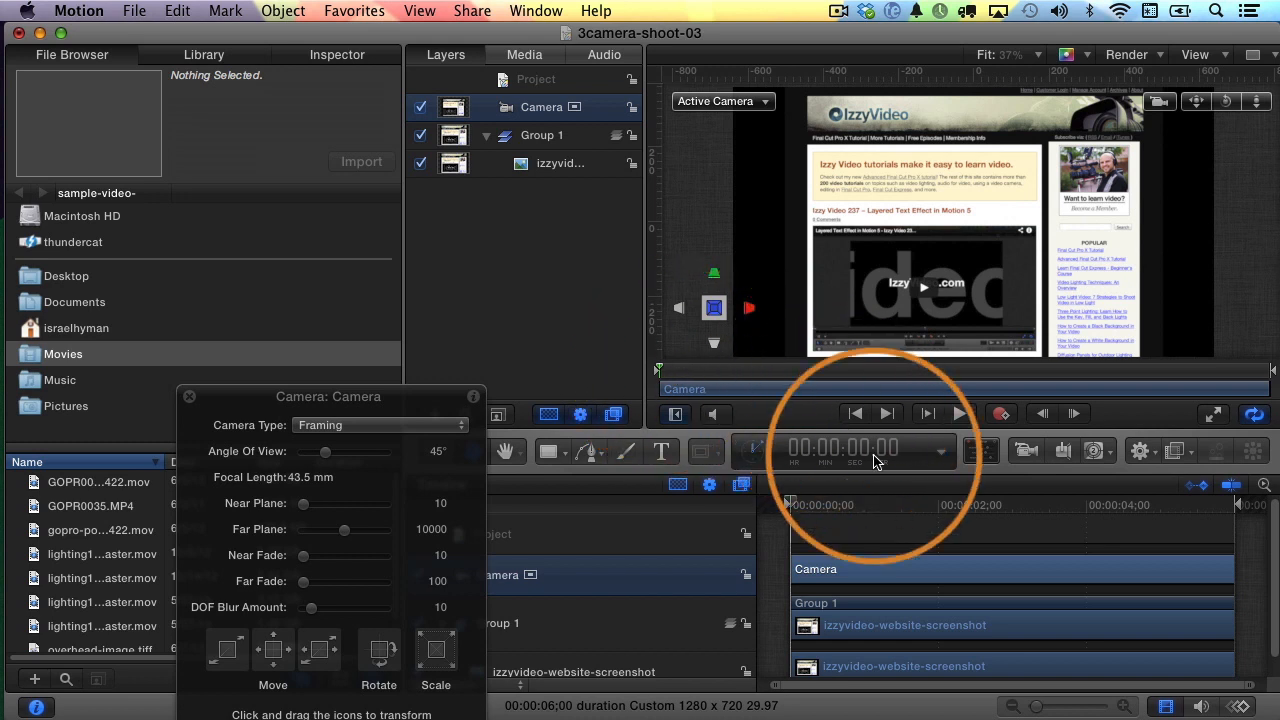
left_click(850, 452)
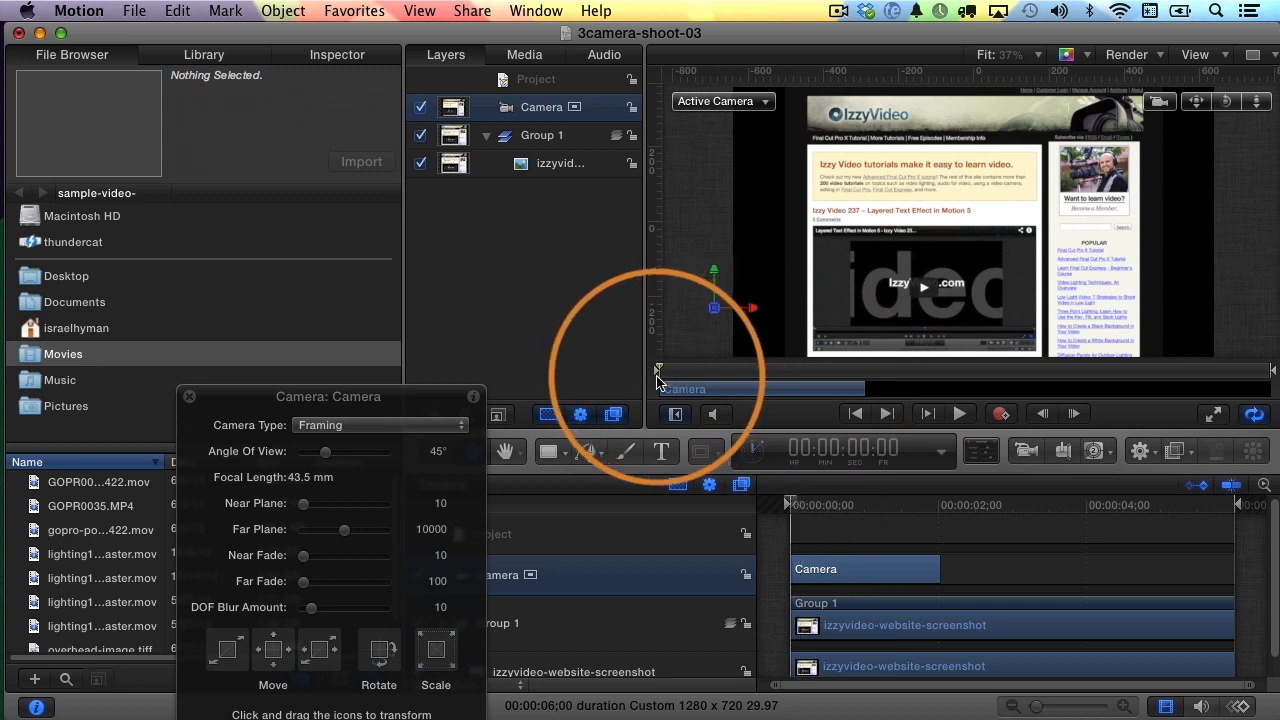
Show the Camera's Properties in the Inspector and try orbiting it around the screenshot.
left_click(336, 54)
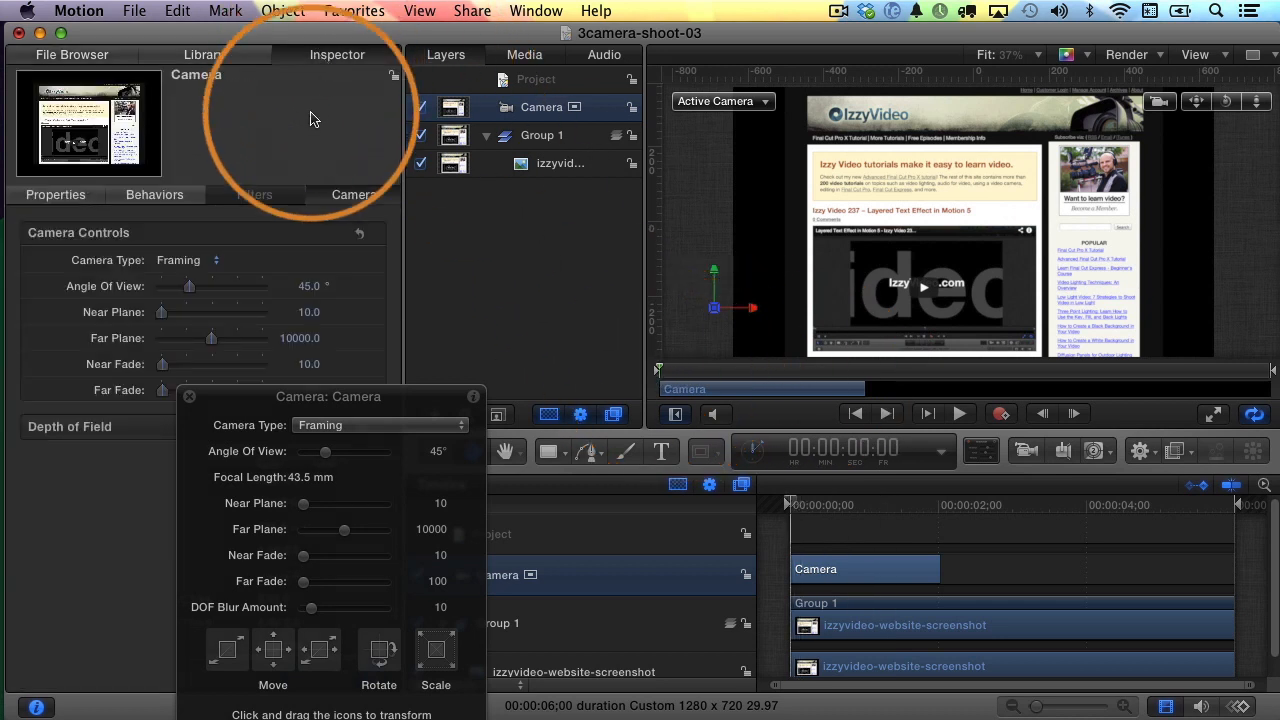
left_click(56, 194)
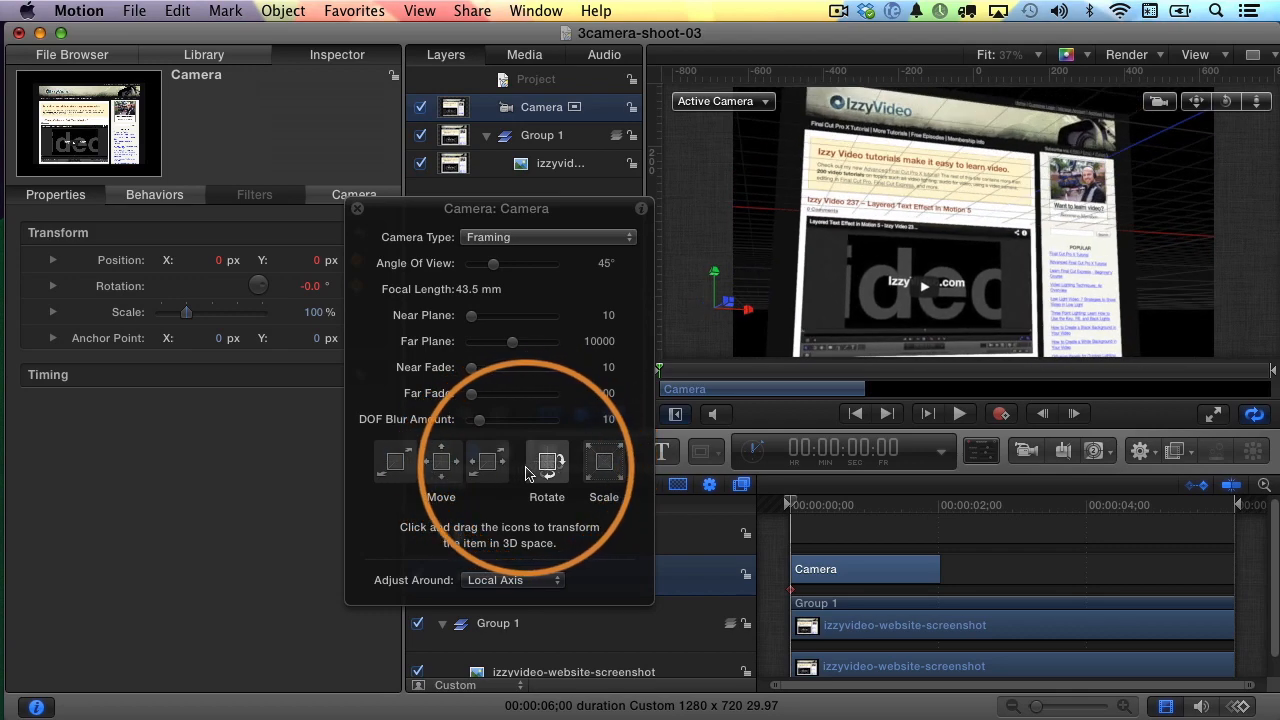
left_click_drag(546, 460, 564, 470)
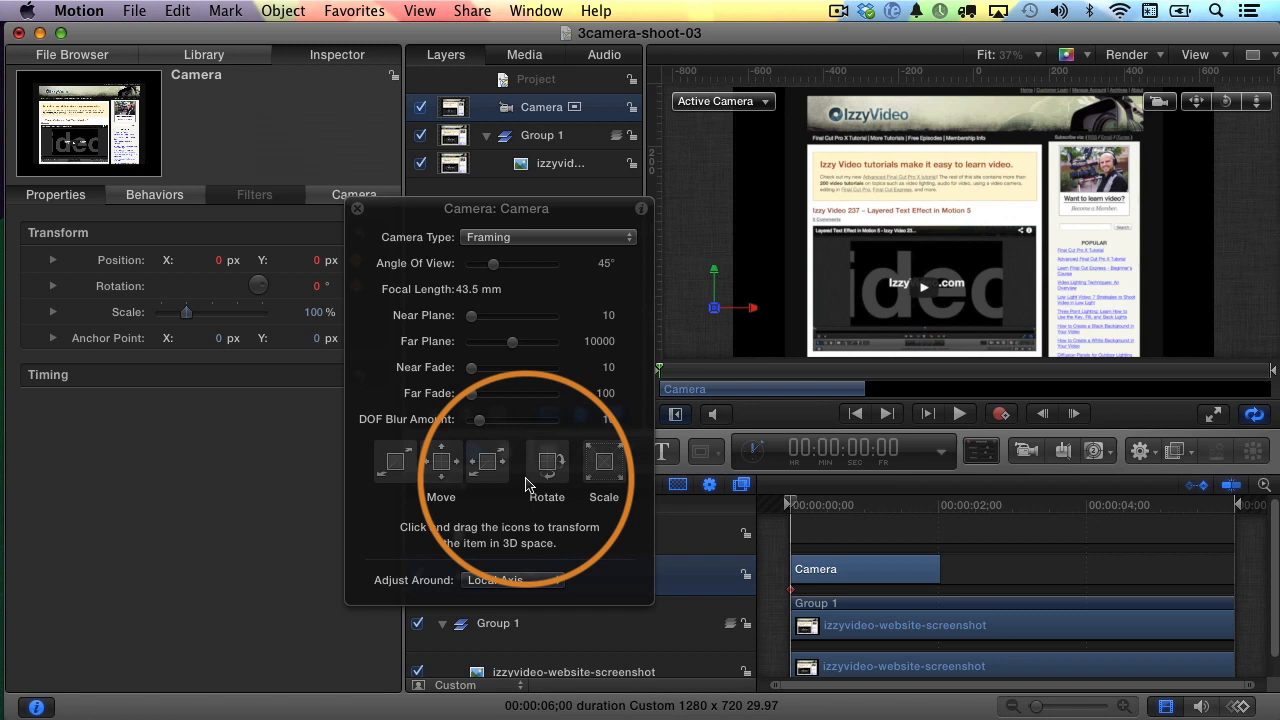
Set the Camera Type to Viewpoint in the camera HUD.
left_click(546, 236)
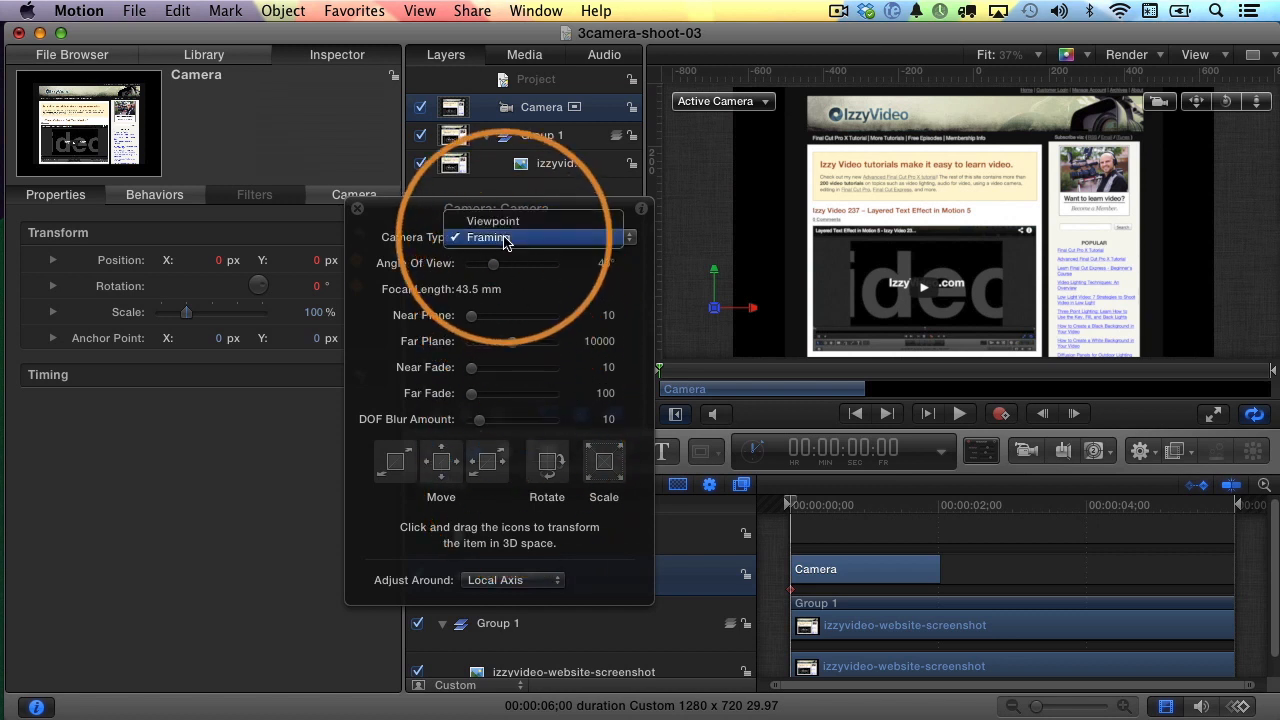
left_click(504, 236)
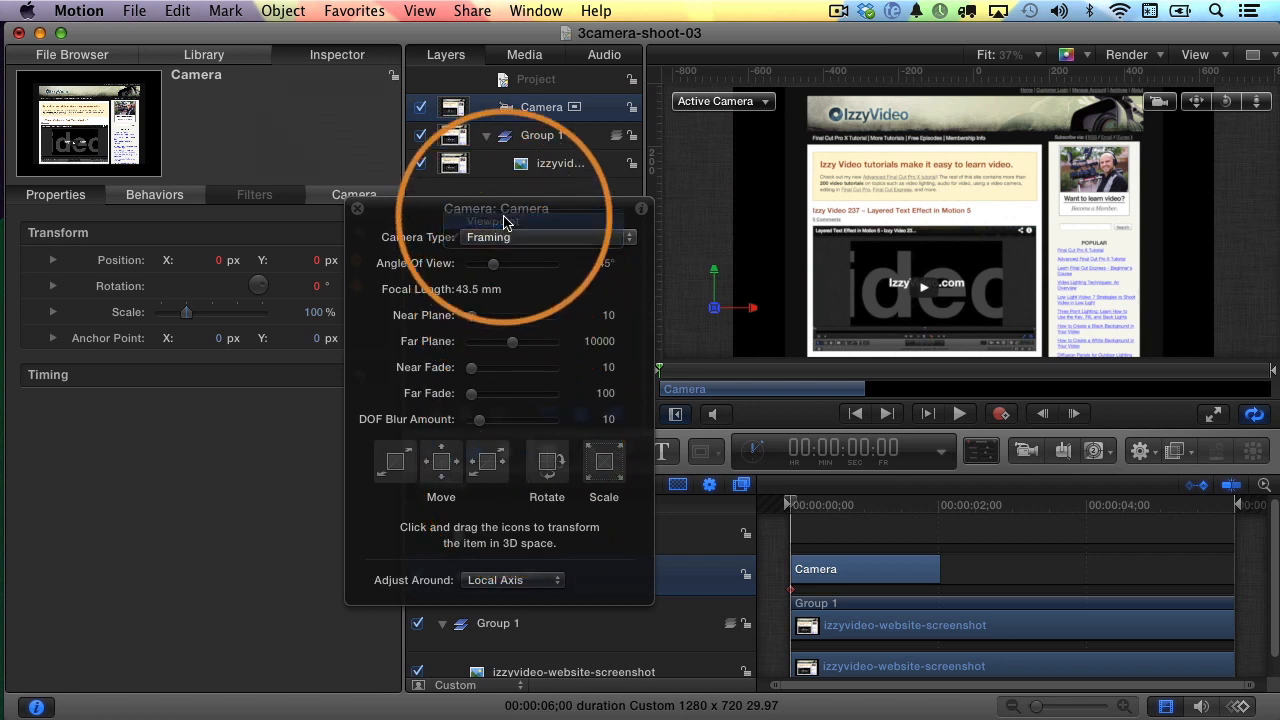
left_click(544, 236)
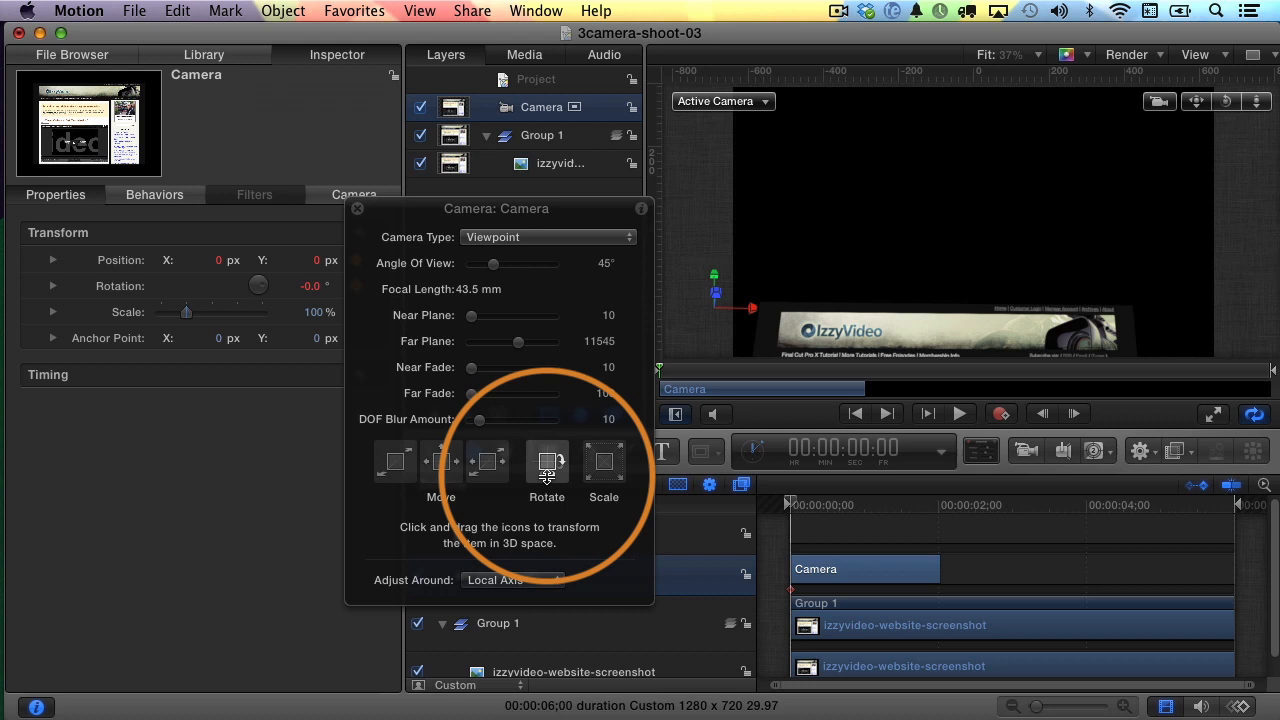
Move and tilt the Viewpoint camera down for a close, angled view of the screenshot's video player.
left_click_drag(548, 460, 548, 486)
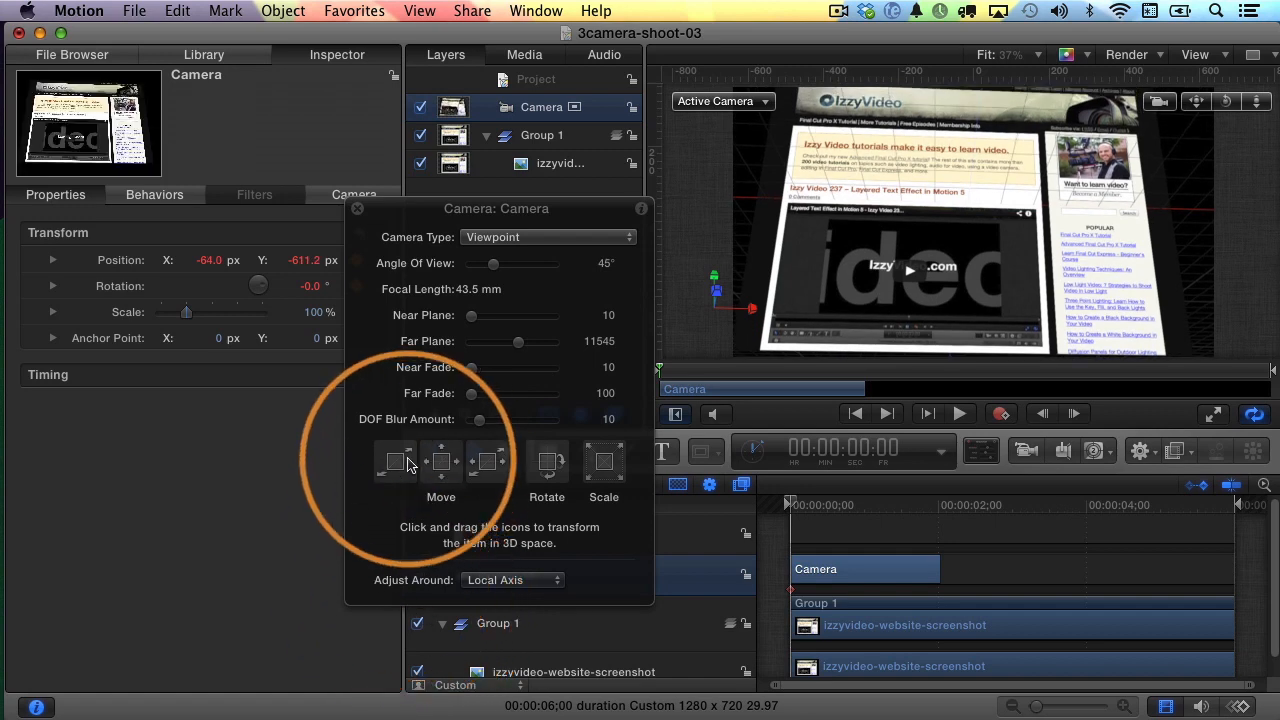
left_click_drag(404, 460, 404, 300)
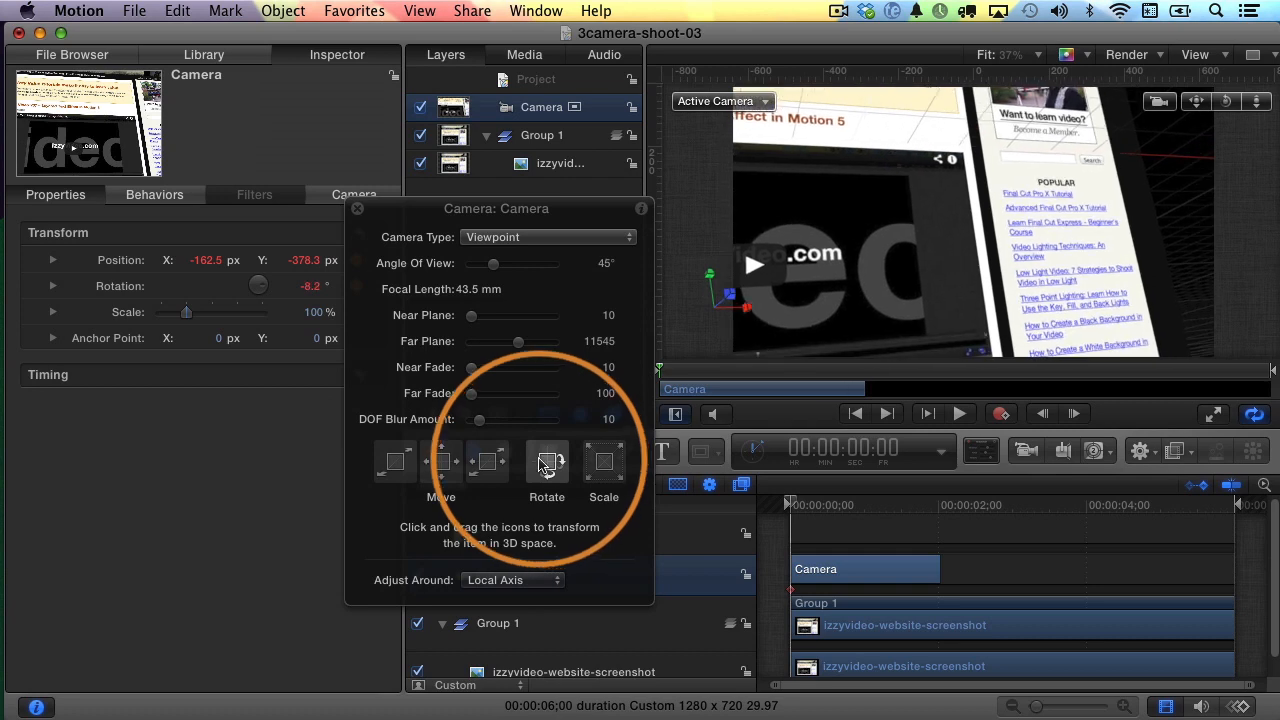
left_click_drag(548, 460, 560, 470)
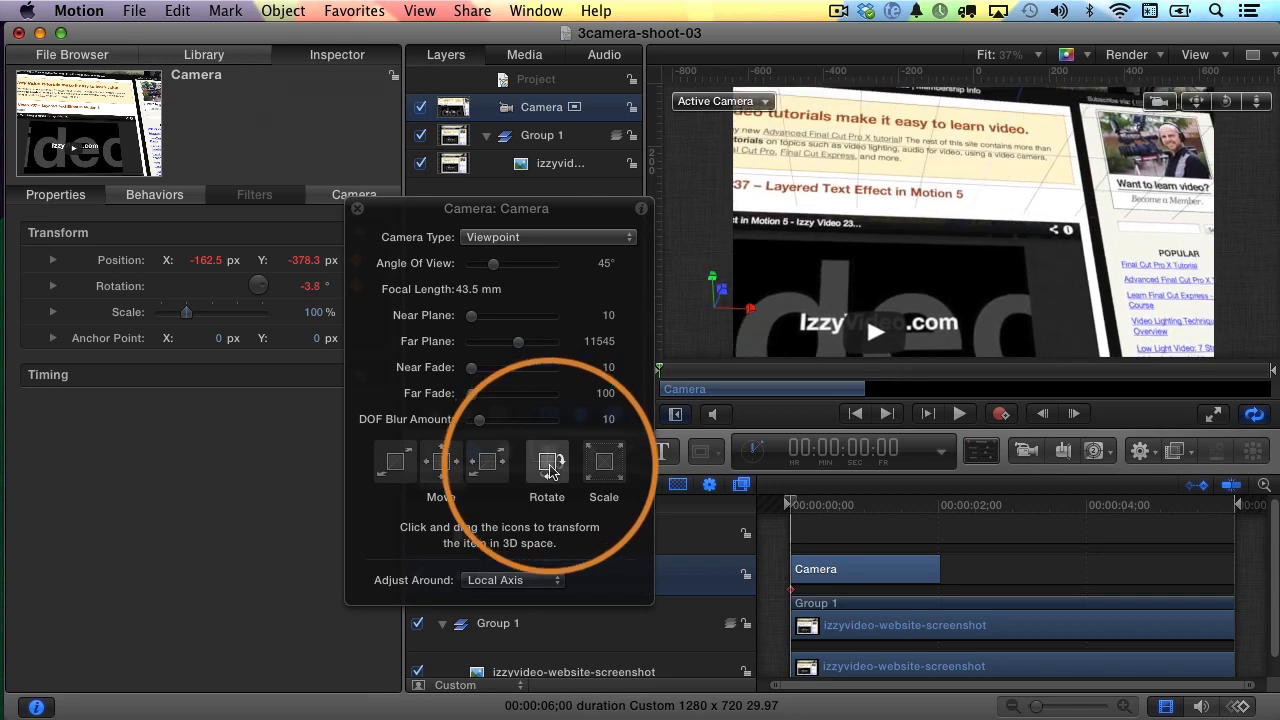
left_click_drag(548, 460, 548, 490)
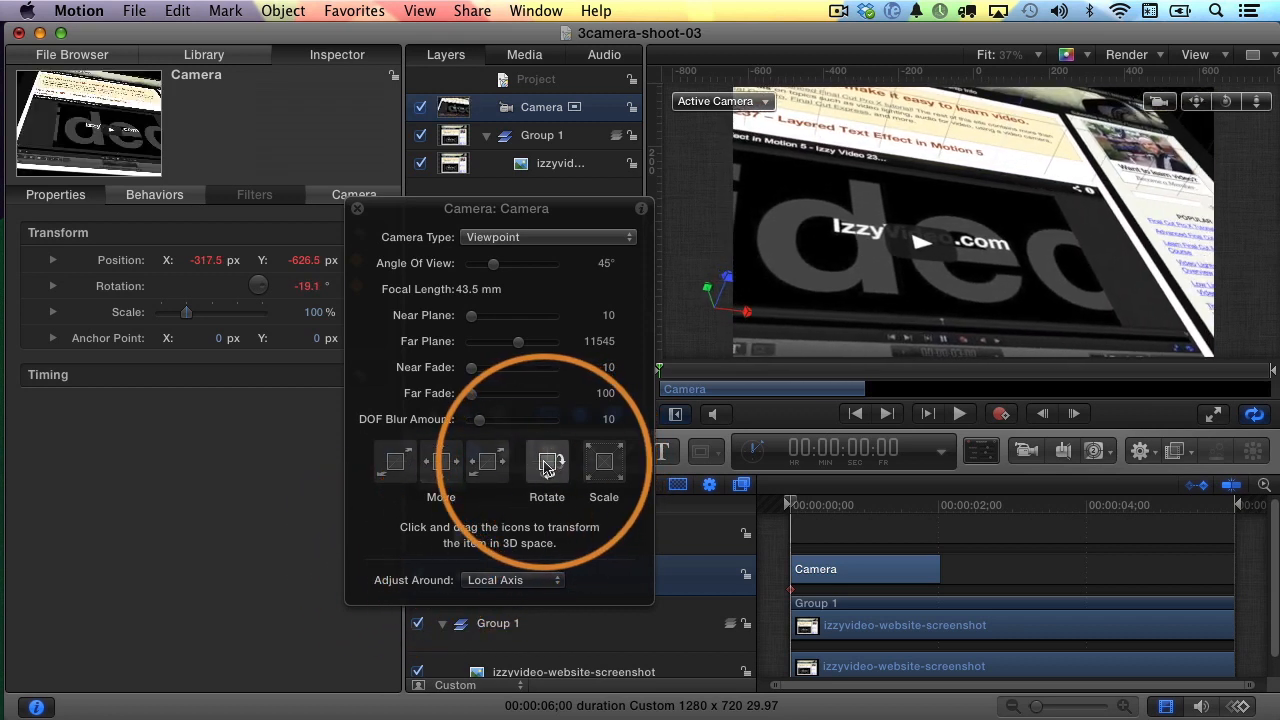
left_click_drag(546, 460, 550, 470)
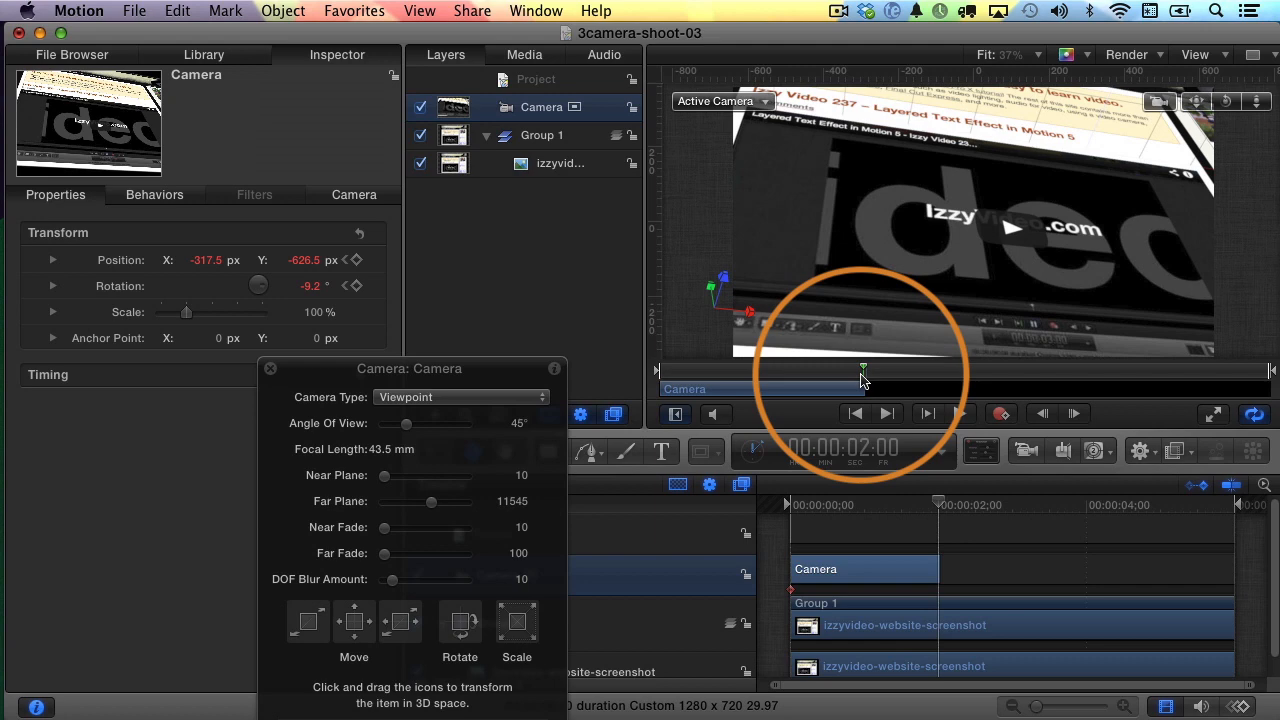
mouse_move(592, 364)
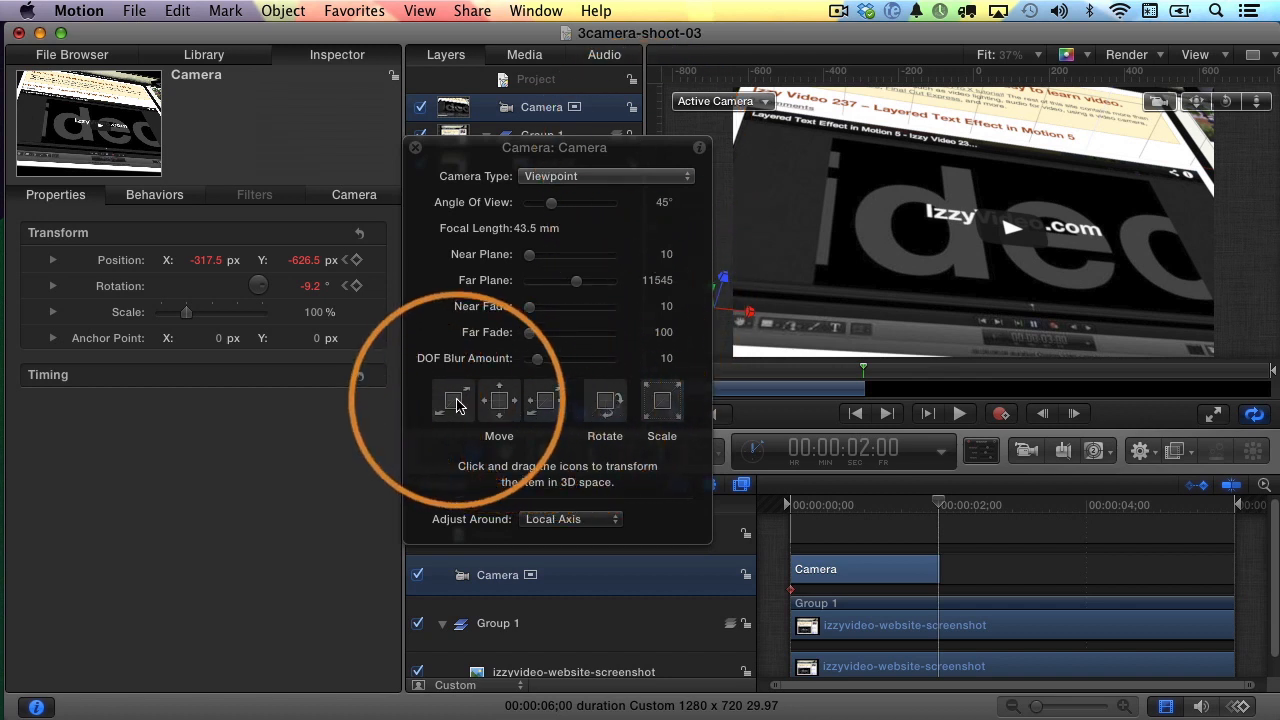
Pan the camera toward the page's right column, then scrub the playhead to about 1:01 to preview the move.
left_click_drag(452, 400, 440, 418)
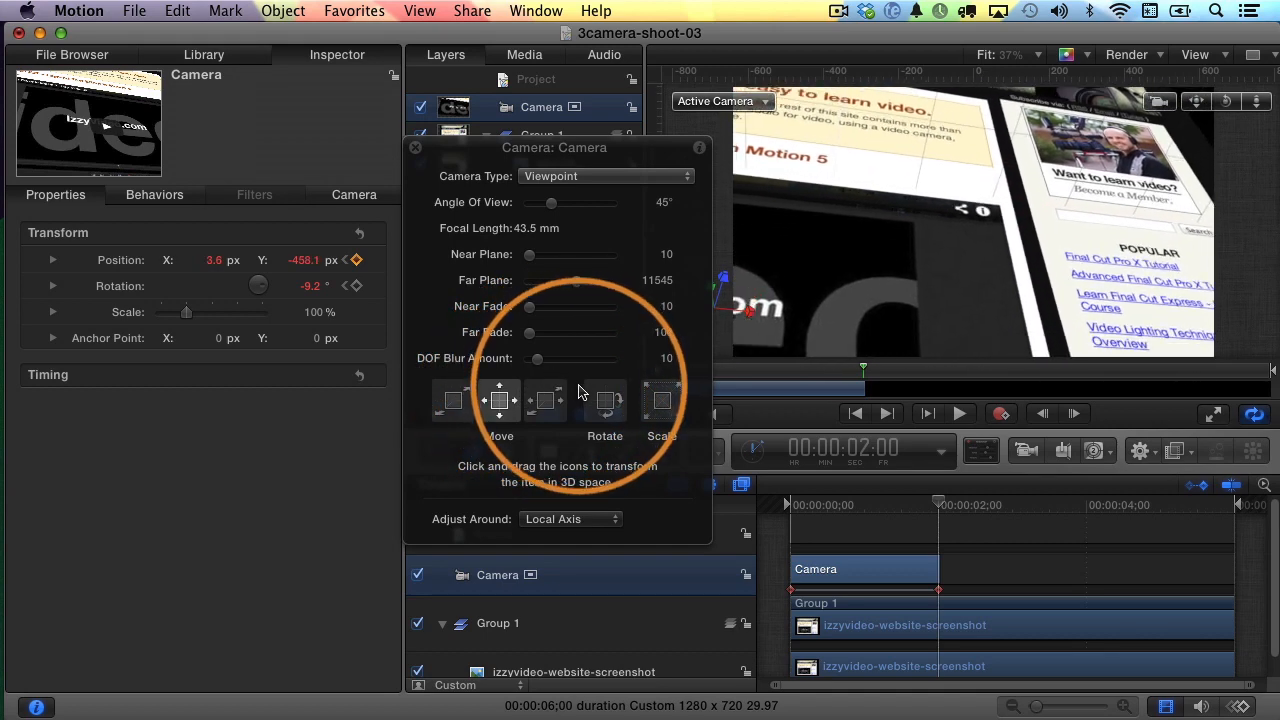
left_click_drag(604, 400, 610, 404)
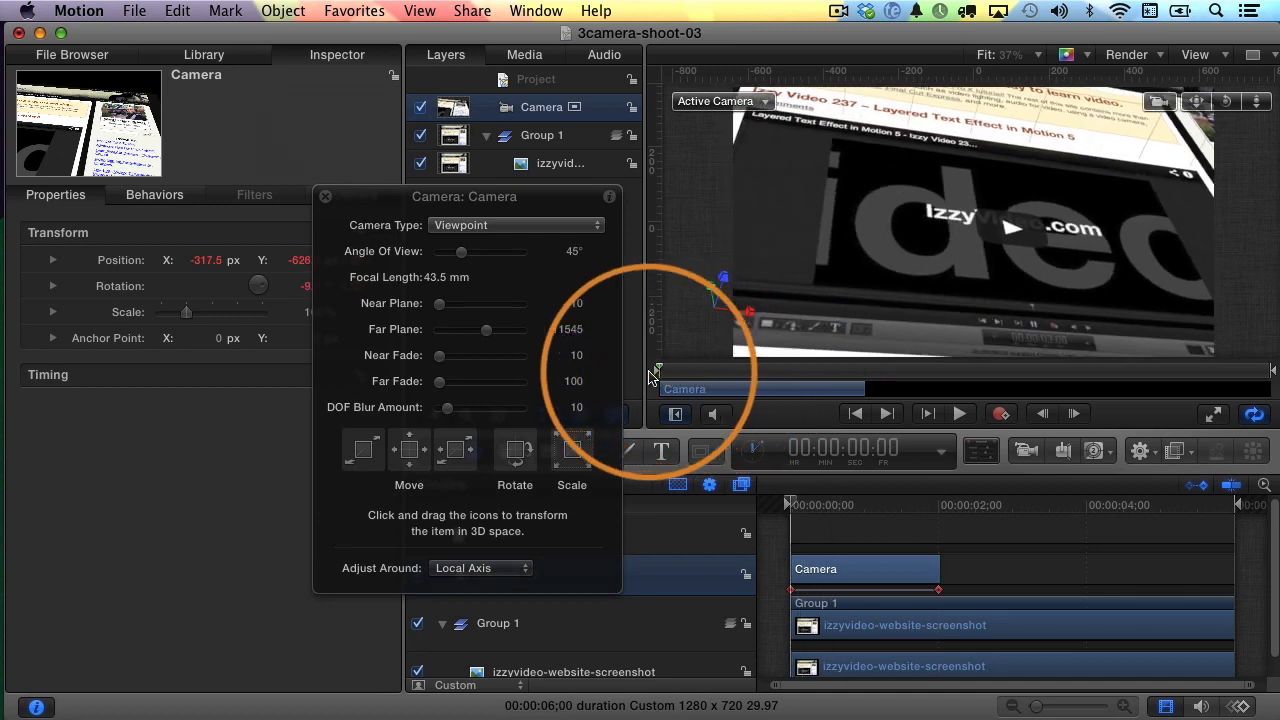
left_click_drag(656, 370, 764, 370)
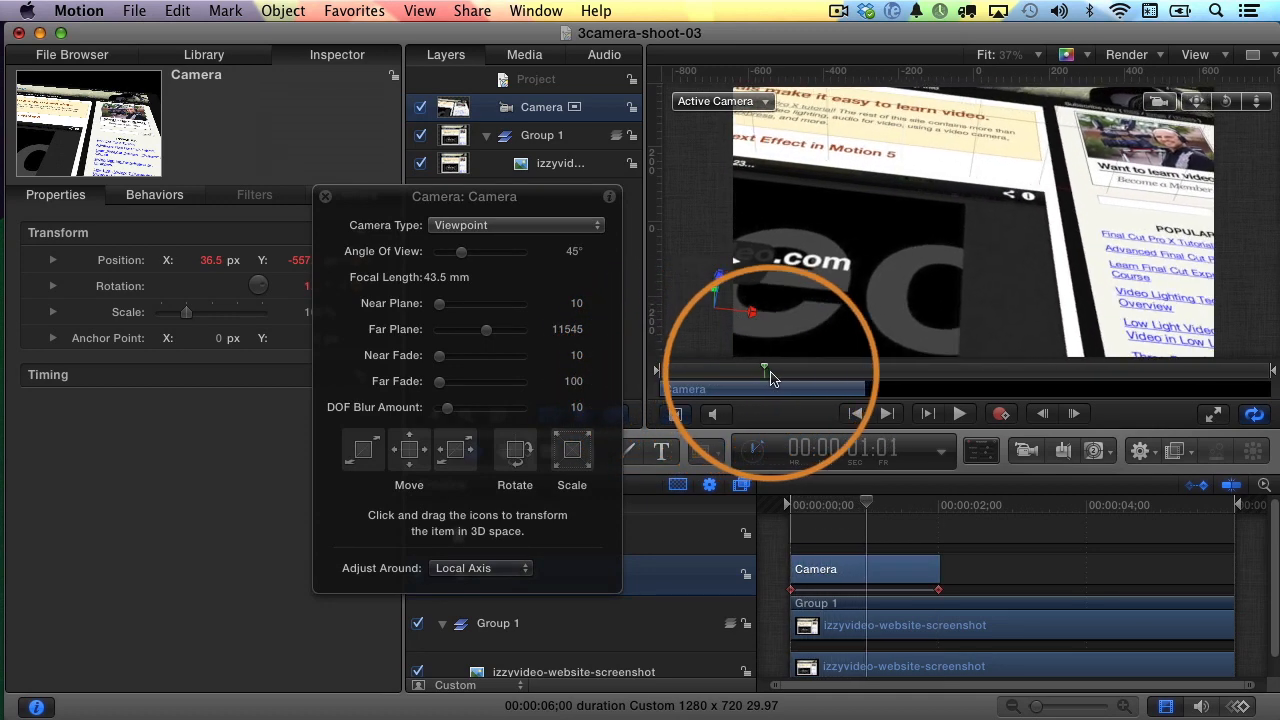
left_click_drag(764, 370, 876, 370)
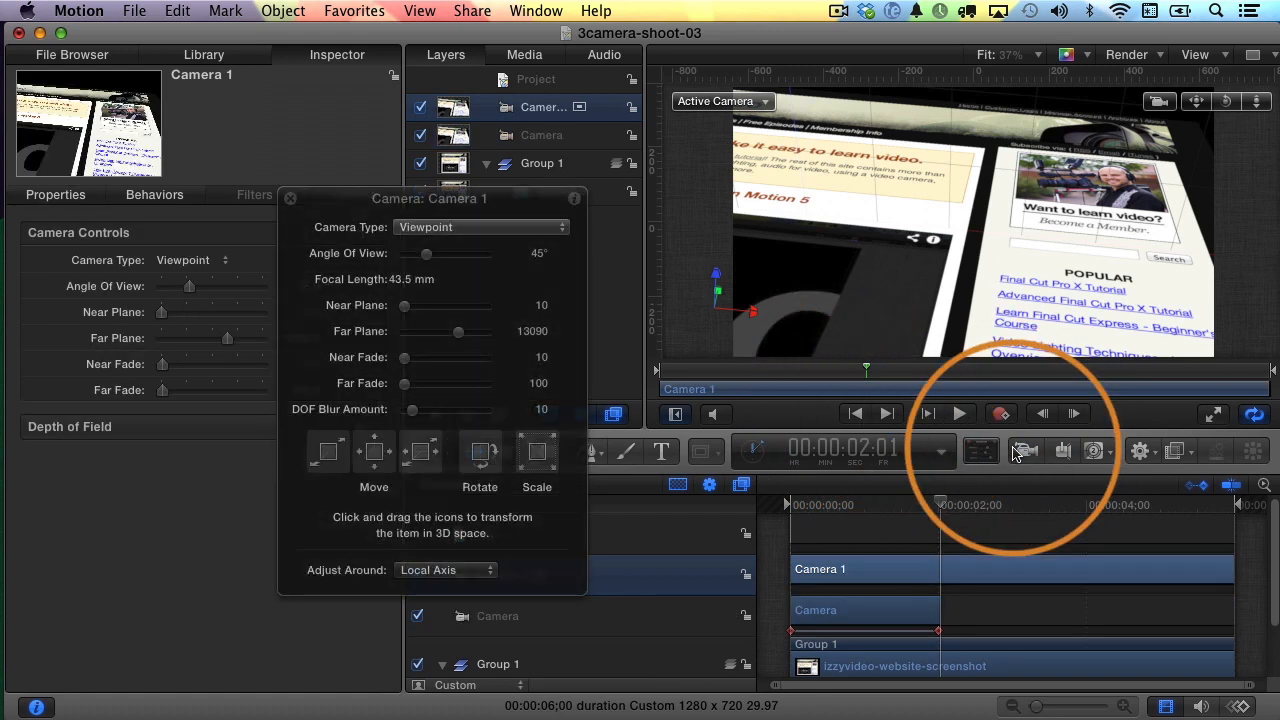
mouse_move(872, 396)
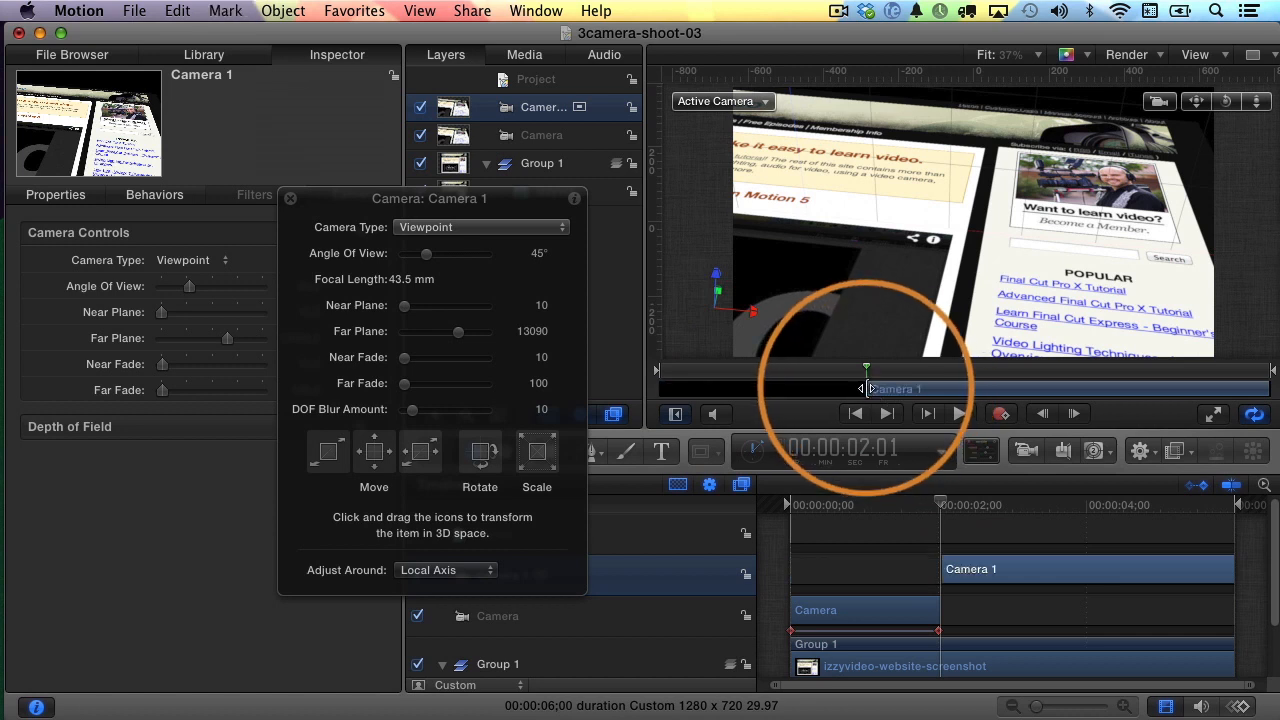
Add Camera 1 and have its timeline bar begin at the 2:00 mark.
left_click(850, 448)
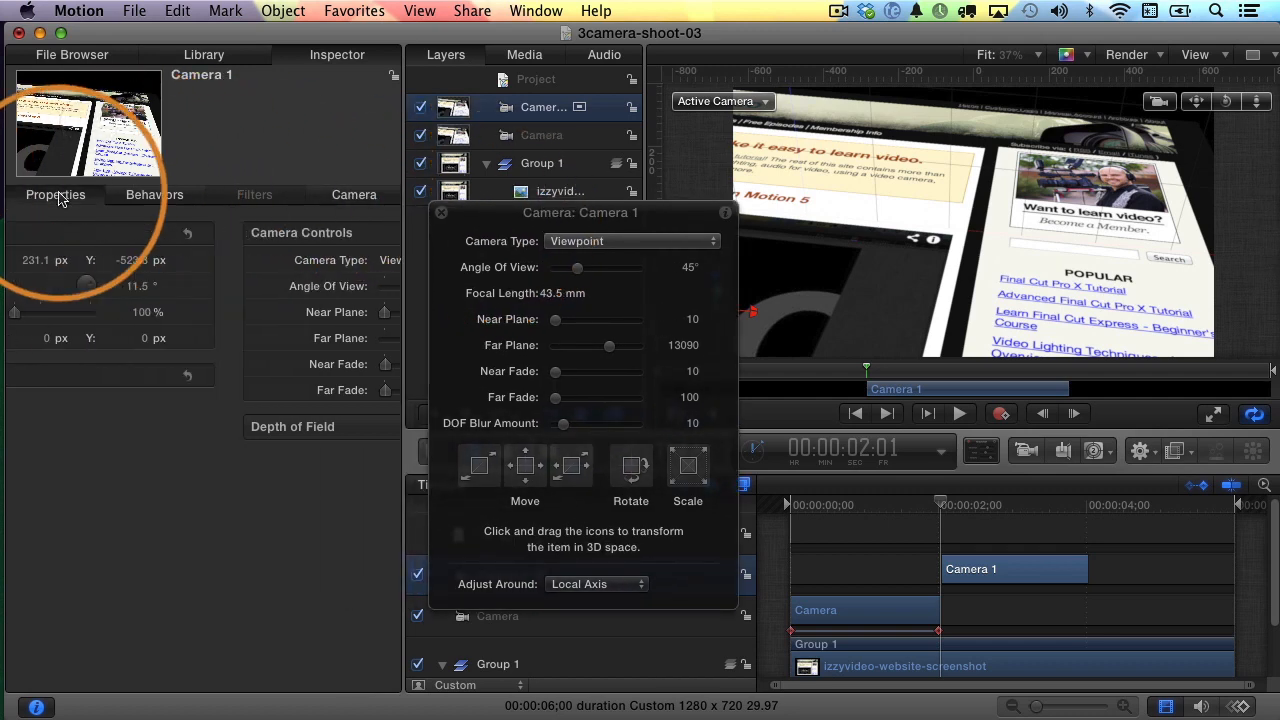
Show Camera 1's Properties and keyframe its tilt over the screenshot from 2:00 to about 3:14.
left_click(56, 194)
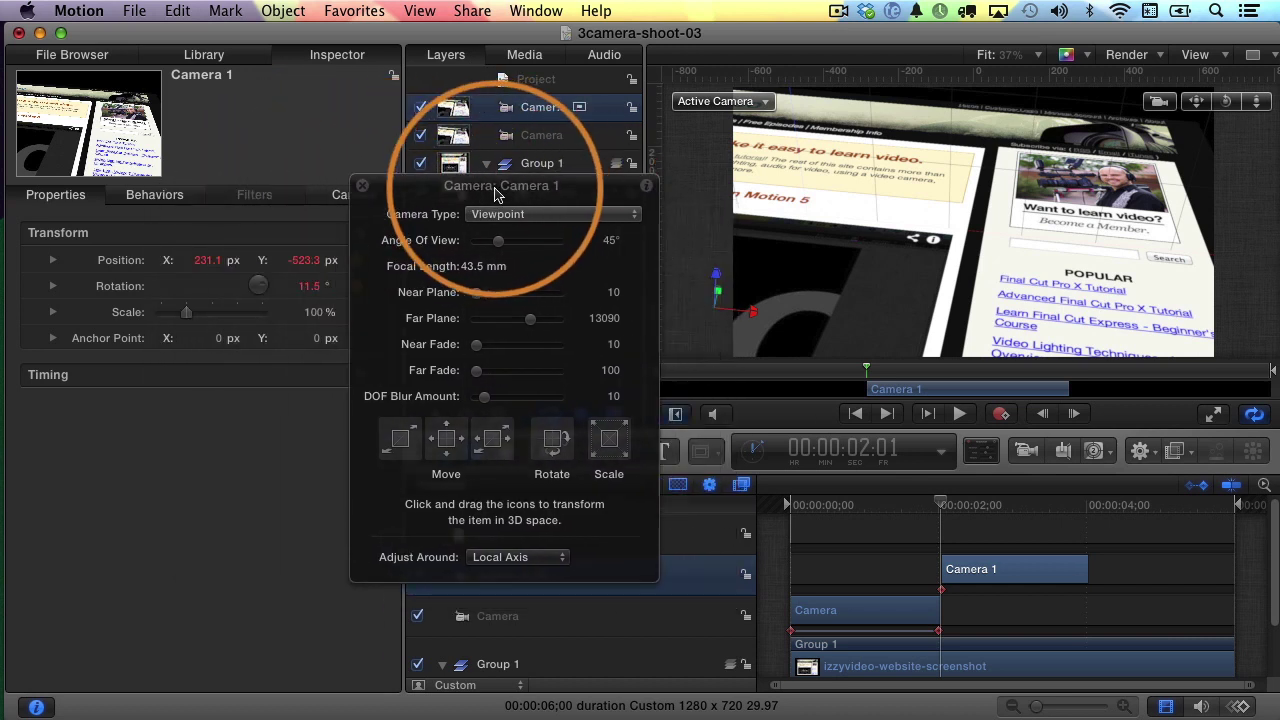
mouse_move(446, 444)
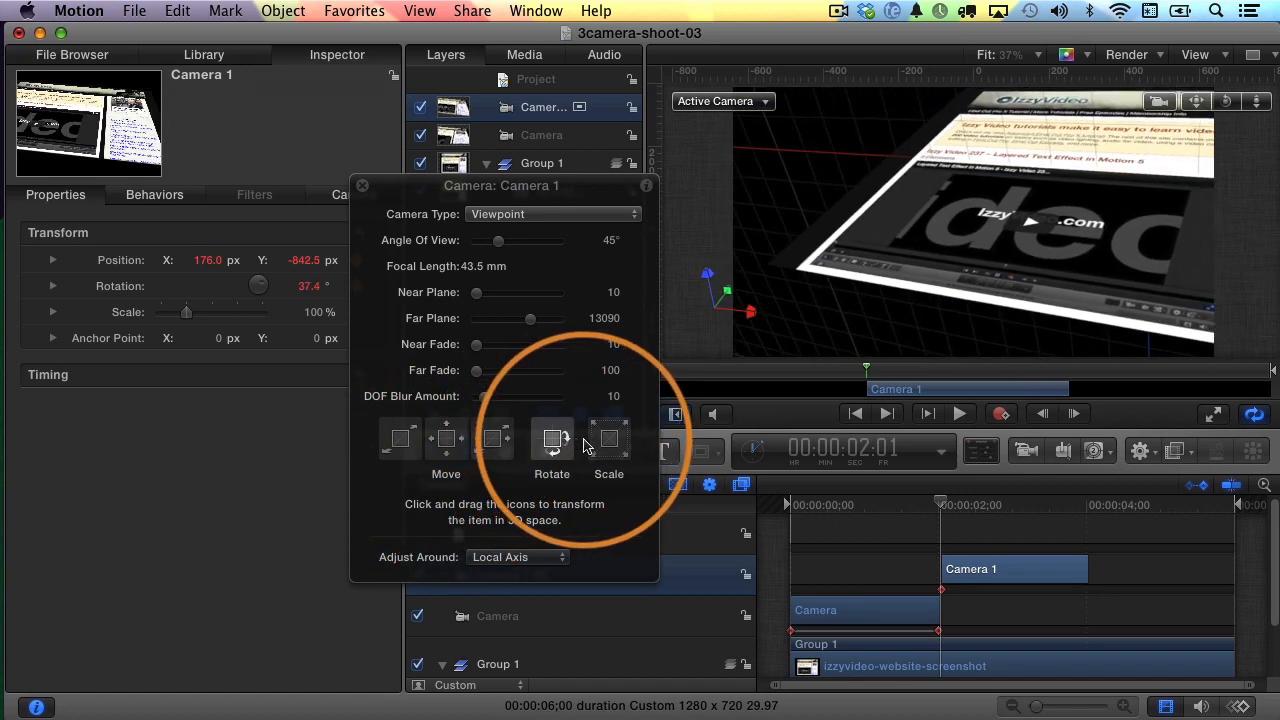
left_click(444, 438)
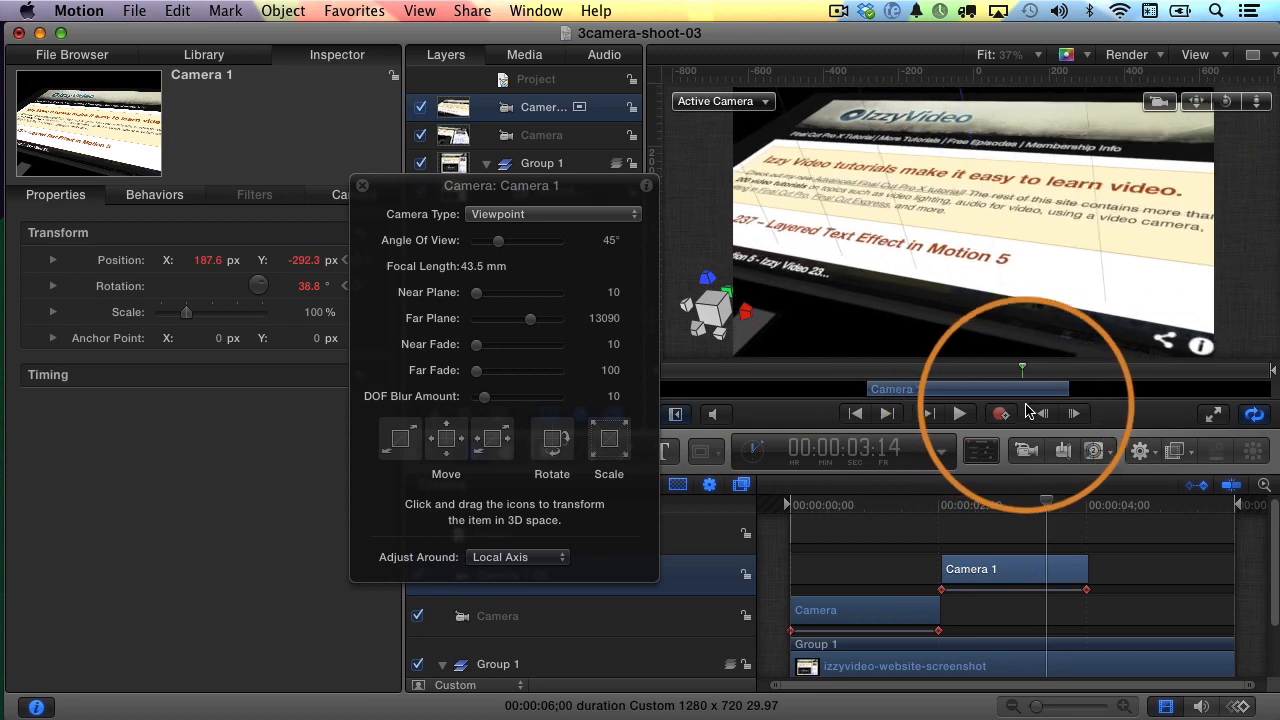
Move the playhead to about four seconds, where Camera 2 will begin.
left_click(1072, 412)
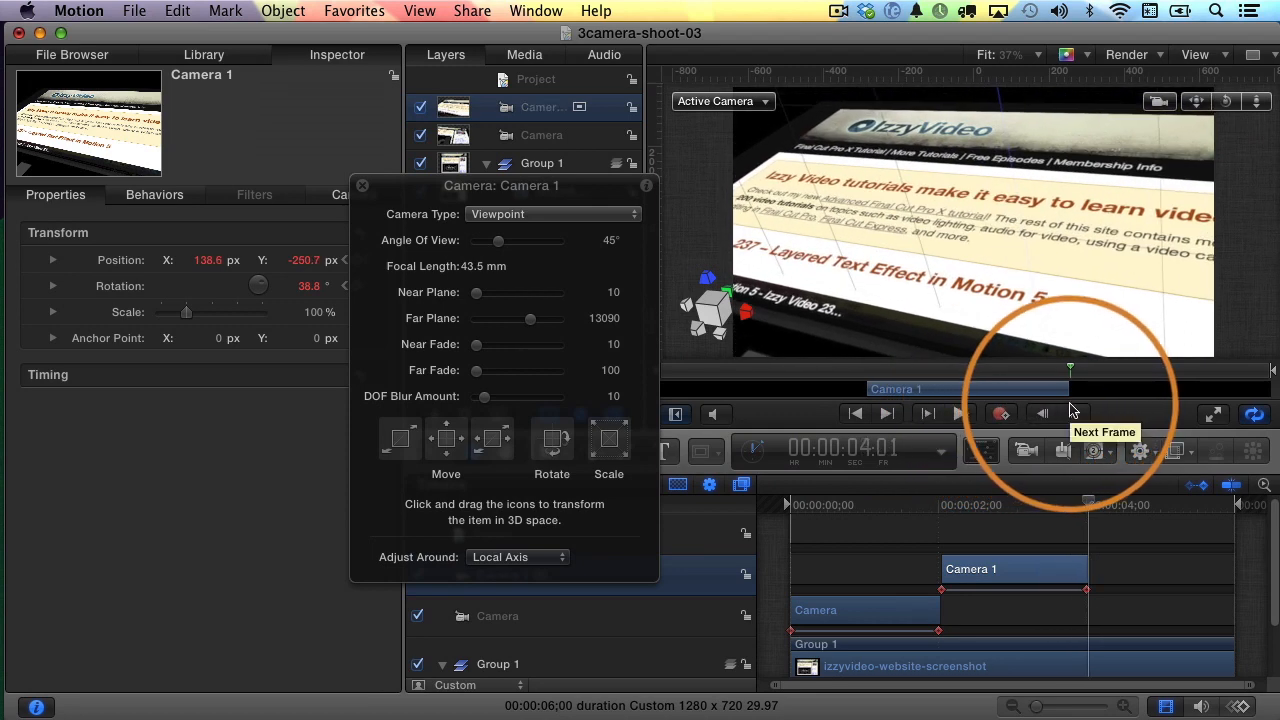
mouse_move(1156, 452)
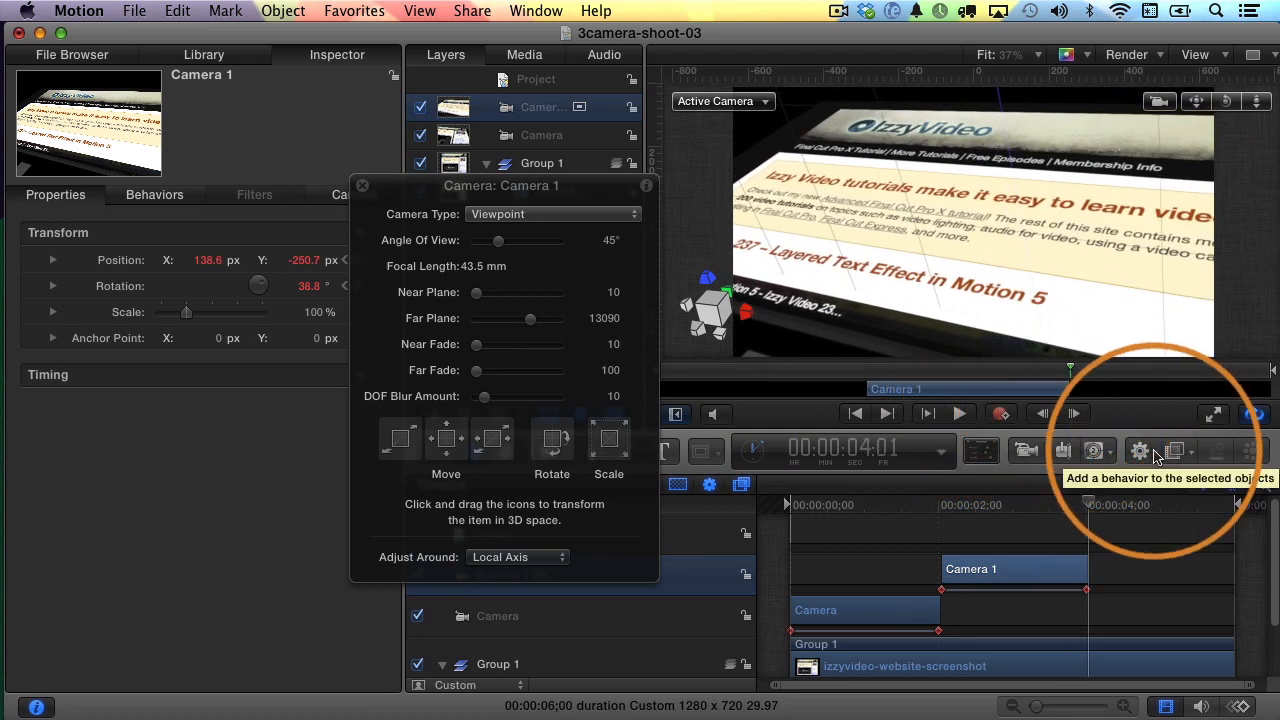
mouse_move(1024, 452)
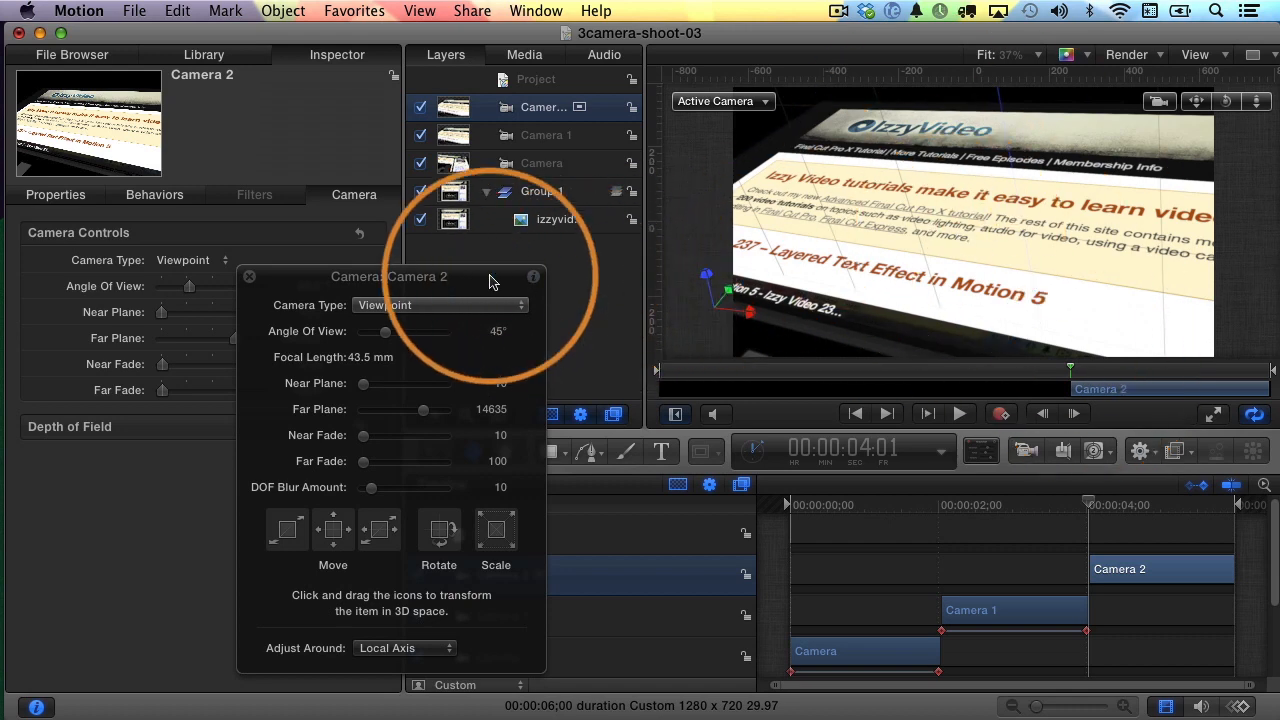
Reset Camera 2's position and rotation, then pan it across the screenshot to frame the IzzyVideo header.
left_click(54, 194)
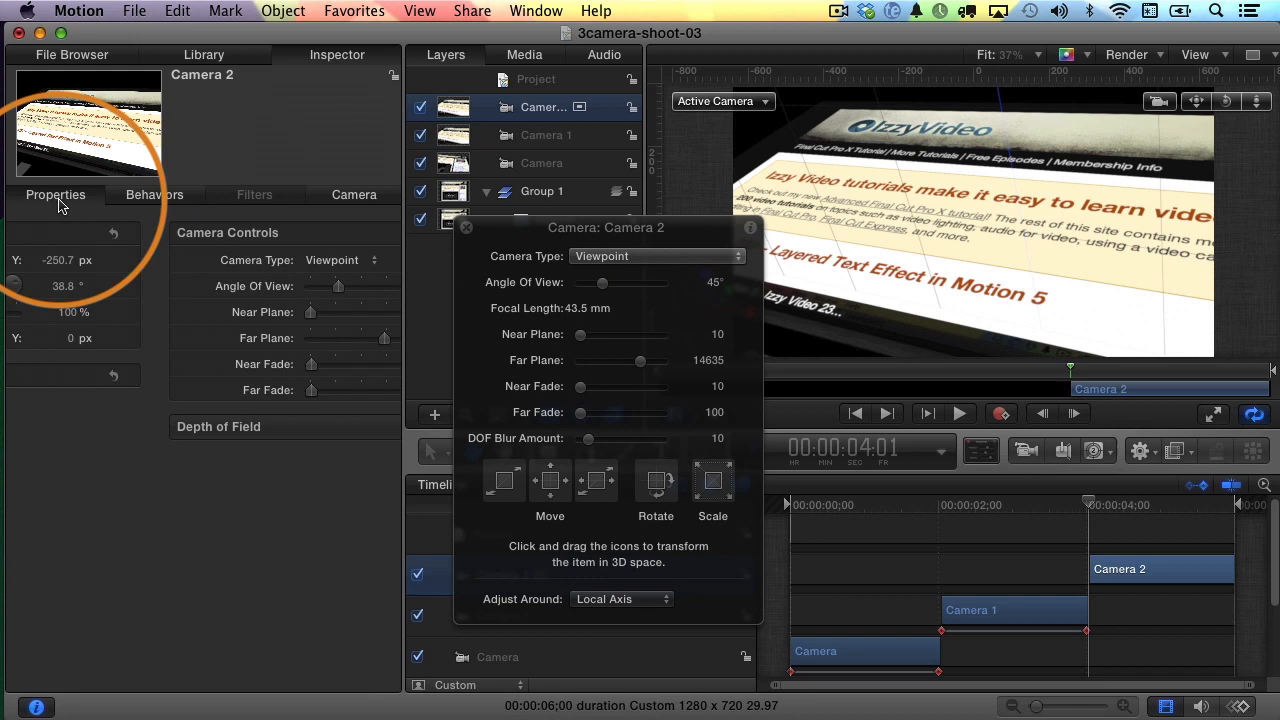
left_click(56, 194)
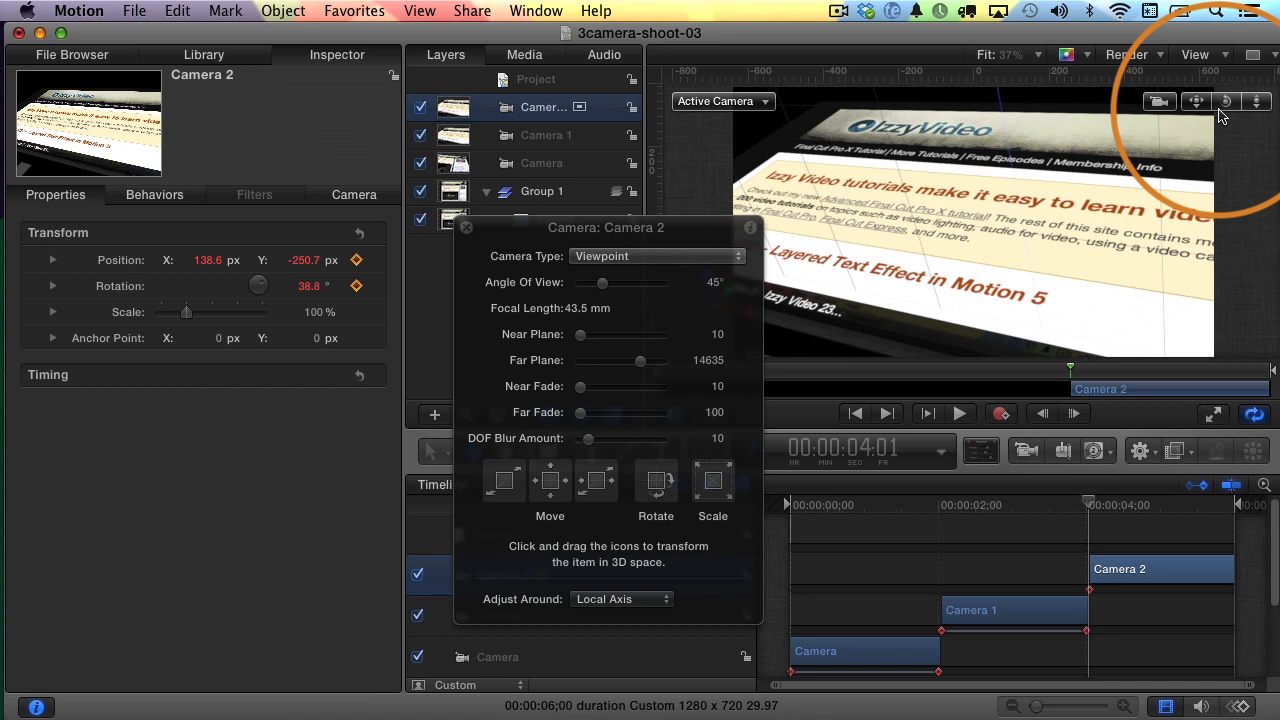
mouse_move(1224, 104)
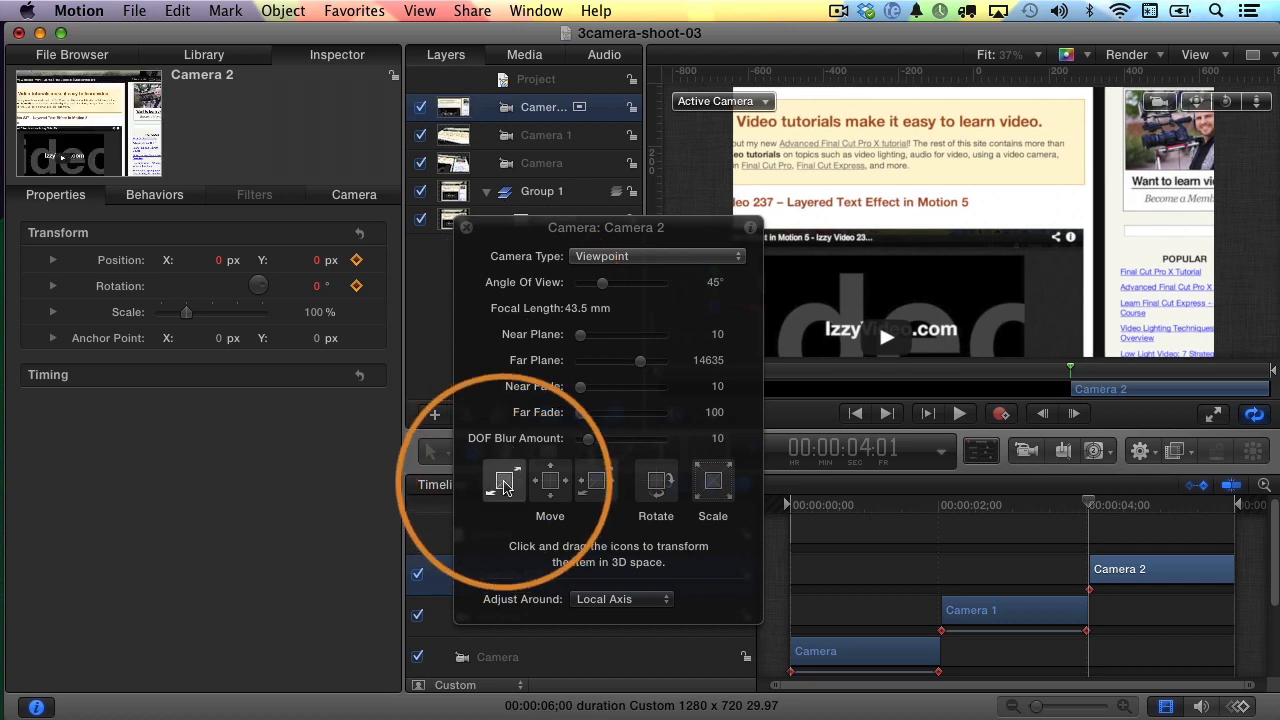
left_click_drag(504, 486, 552, 486)
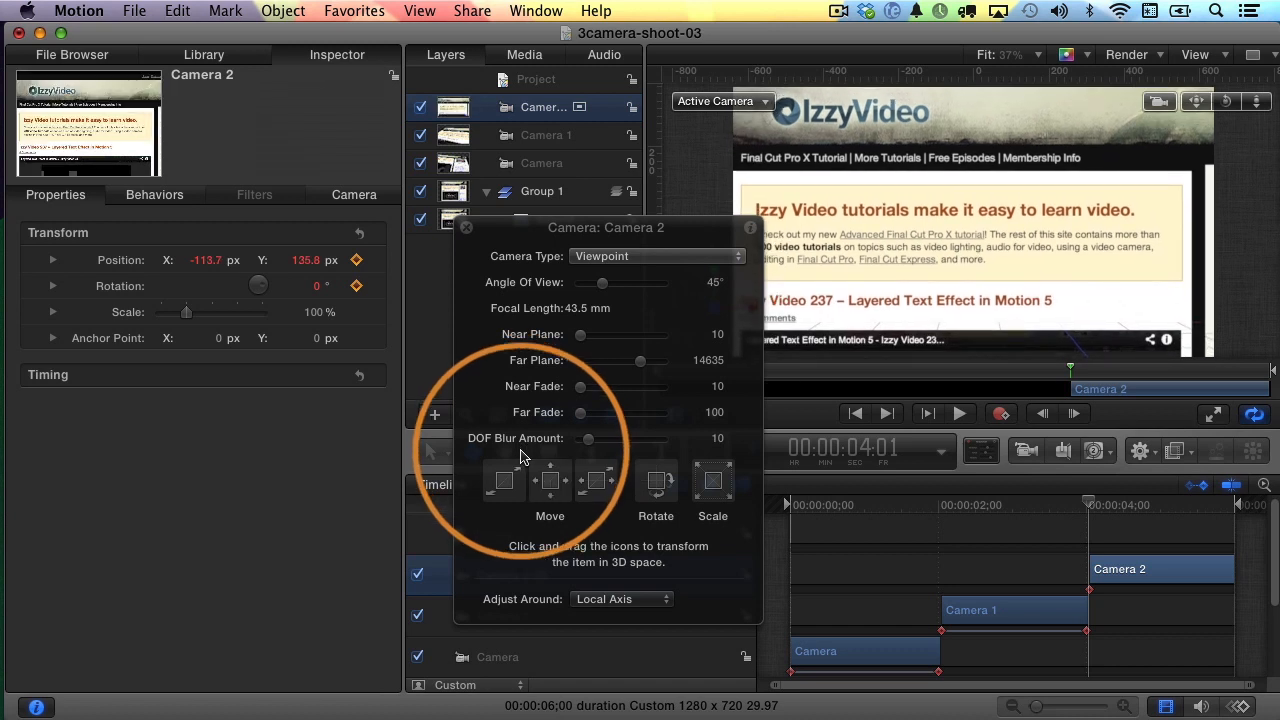
mouse_move(1072, 378)
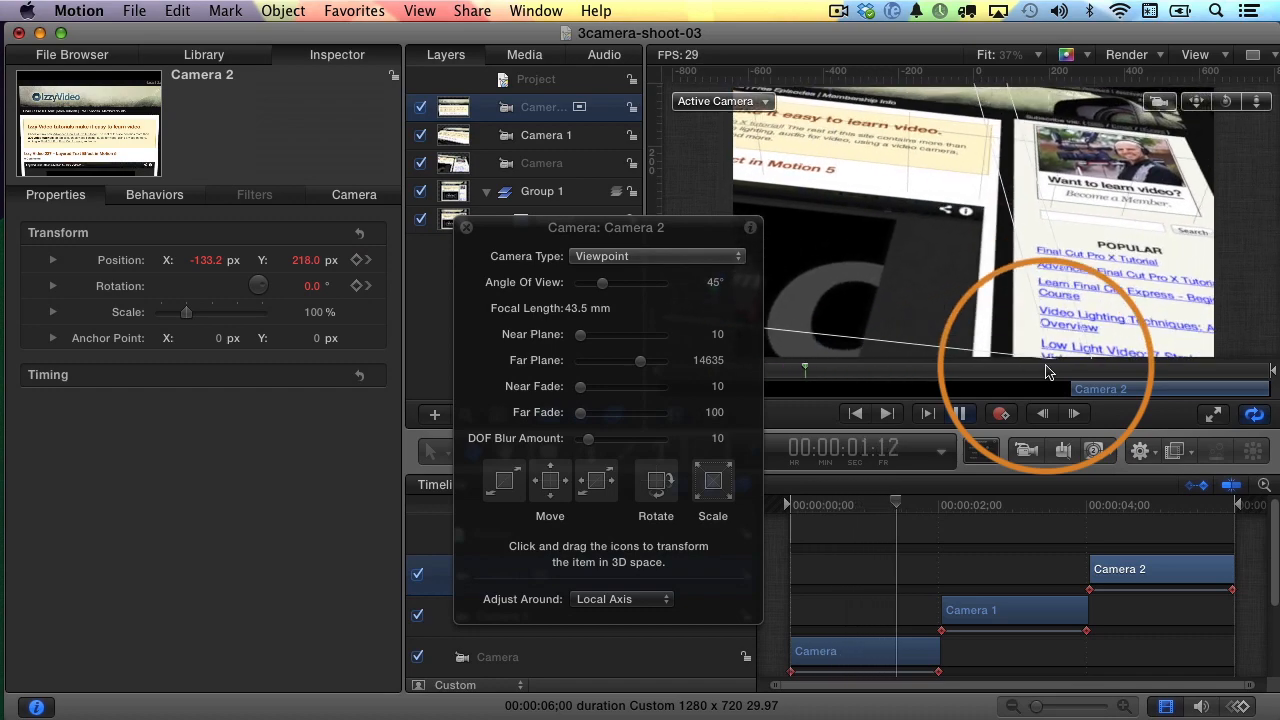
Stop playback and show the Keyframe Editor.
left_click(956, 412)
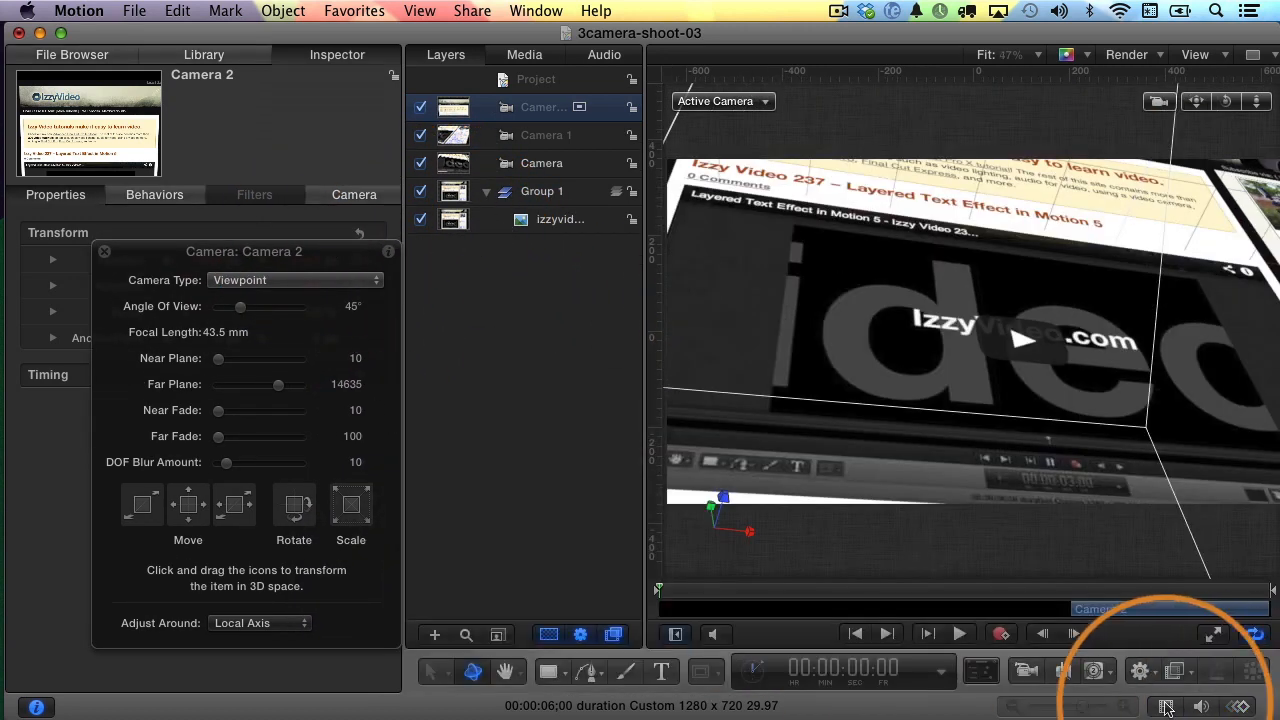
left_click(1164, 704)
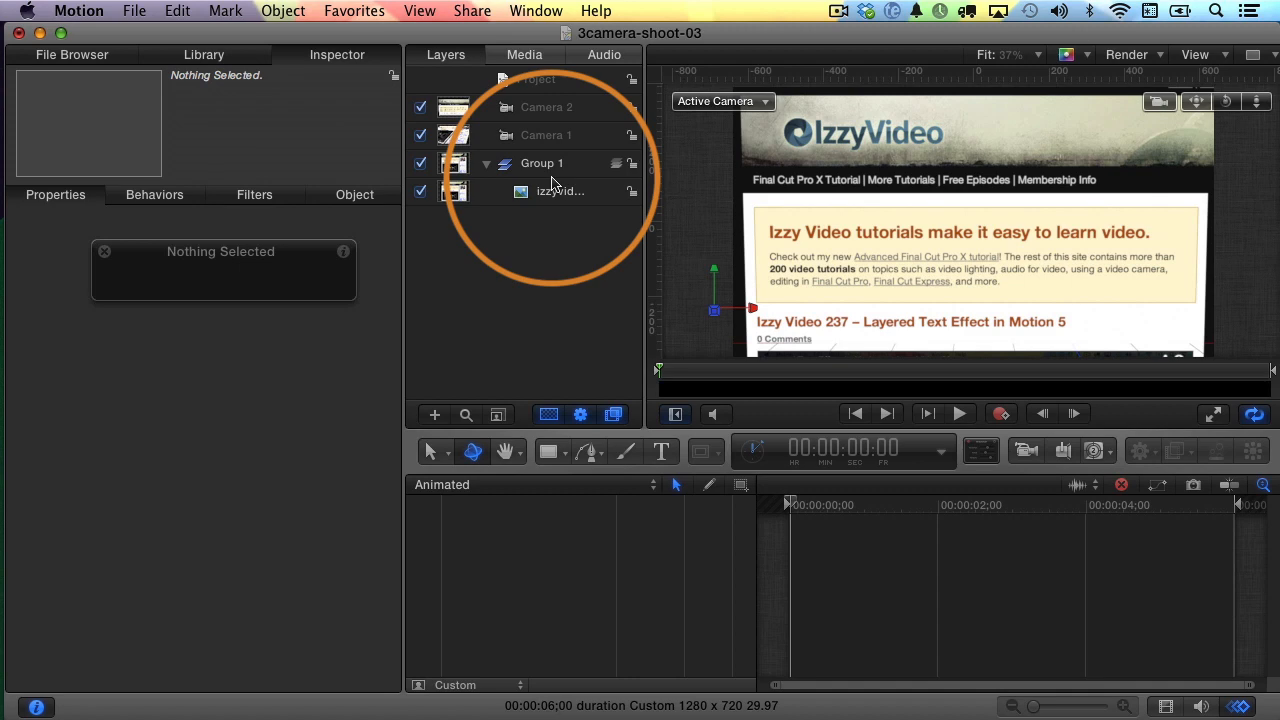
Set the original Camera's position and rotation keyframes to Linear interpolation, then select Camera 1 and Camera 2.
left_click(540, 164)
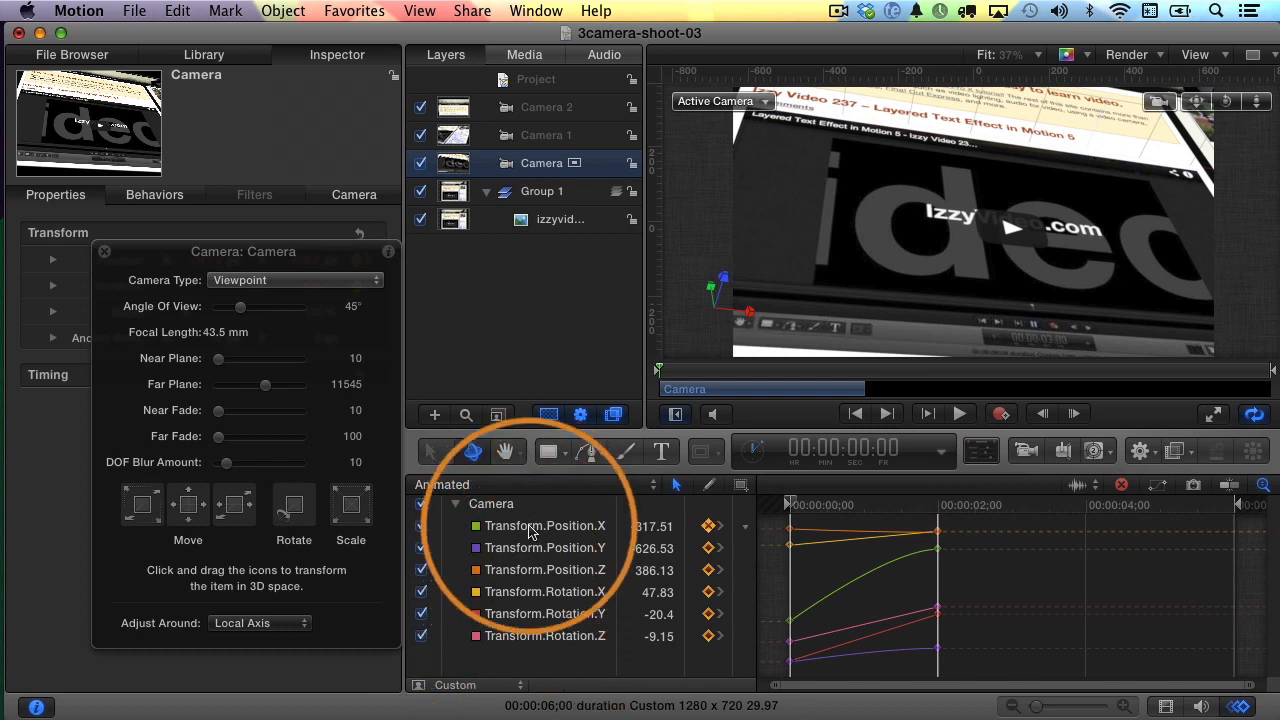
left_click(544, 524)
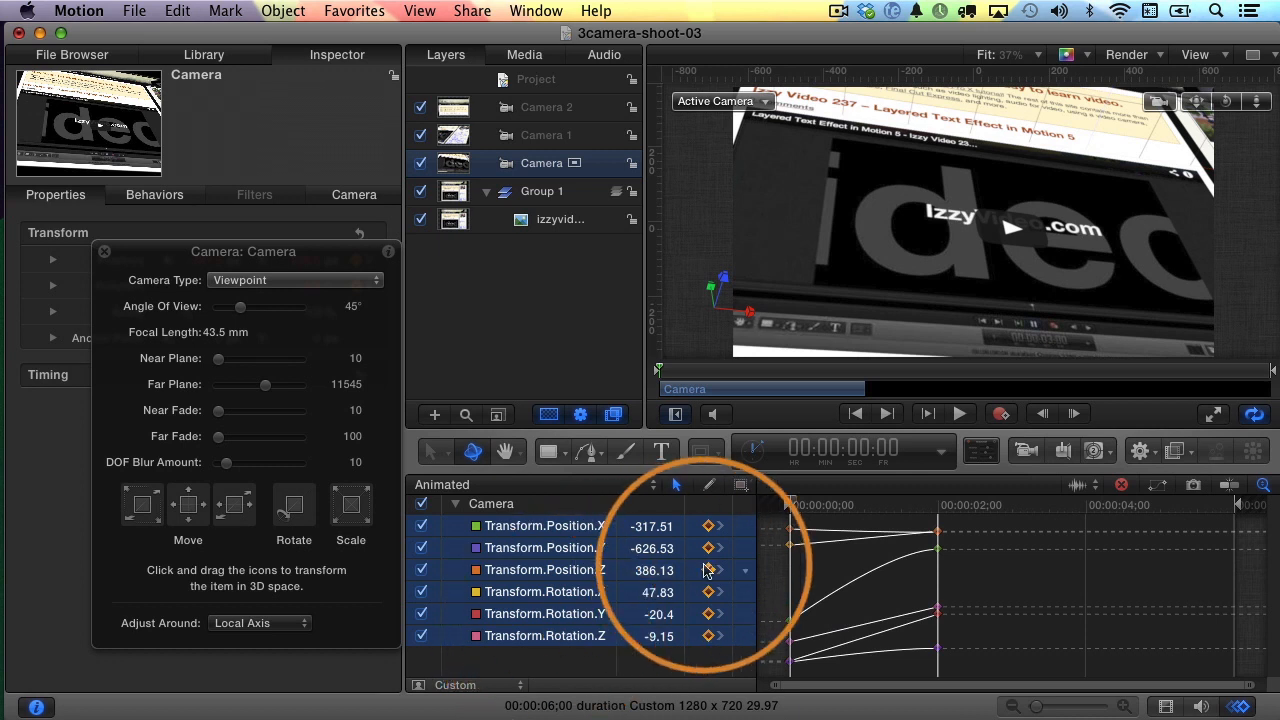
mouse_move(868, 568)
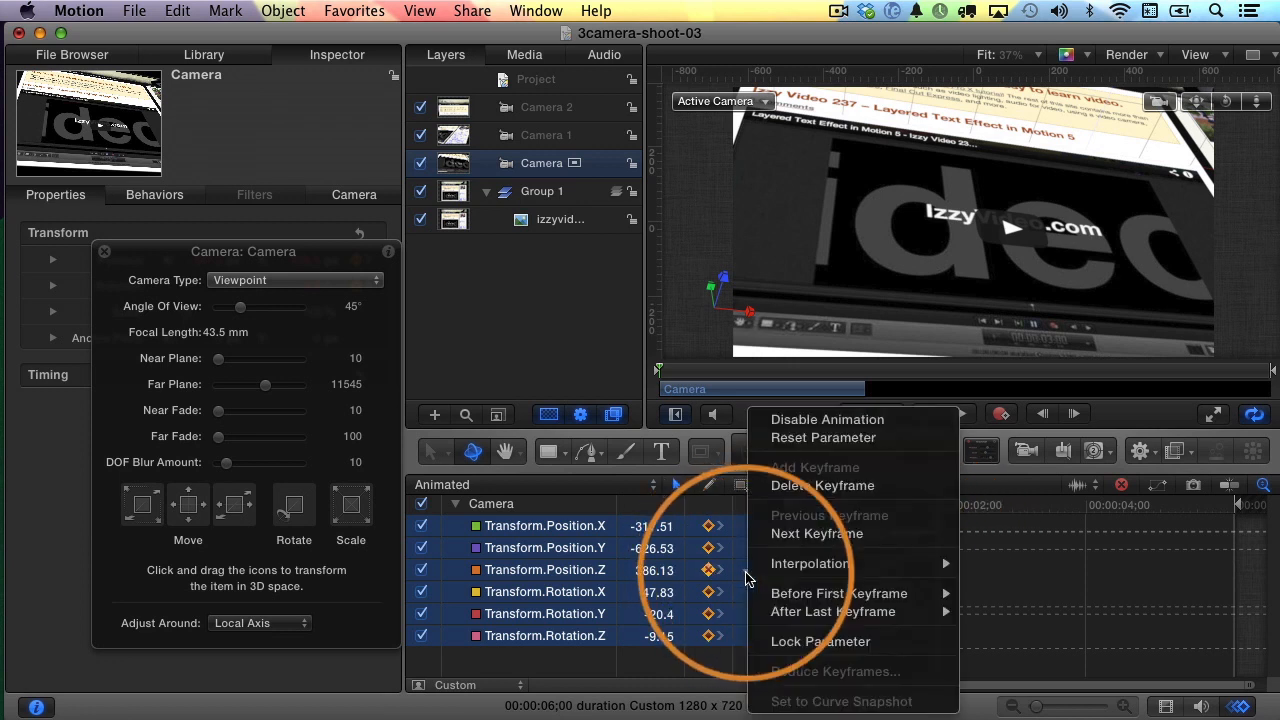
mouse_move(810, 564)
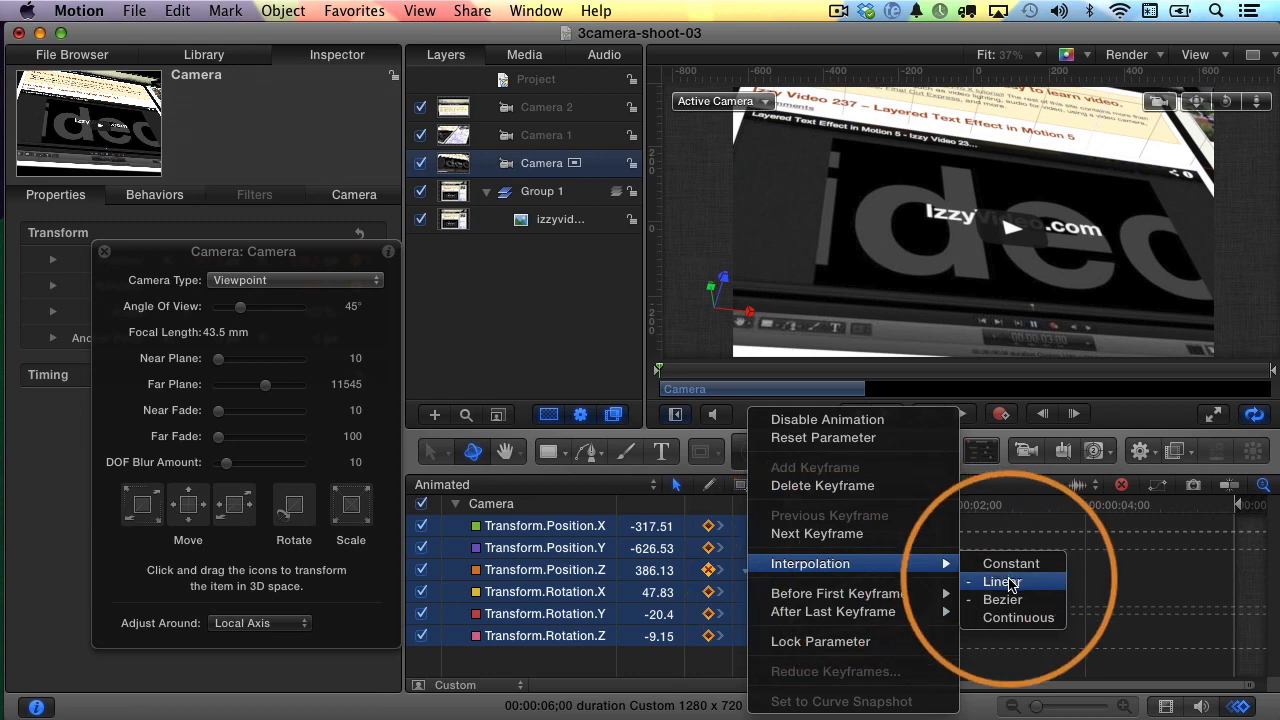
left_click(1002, 580)
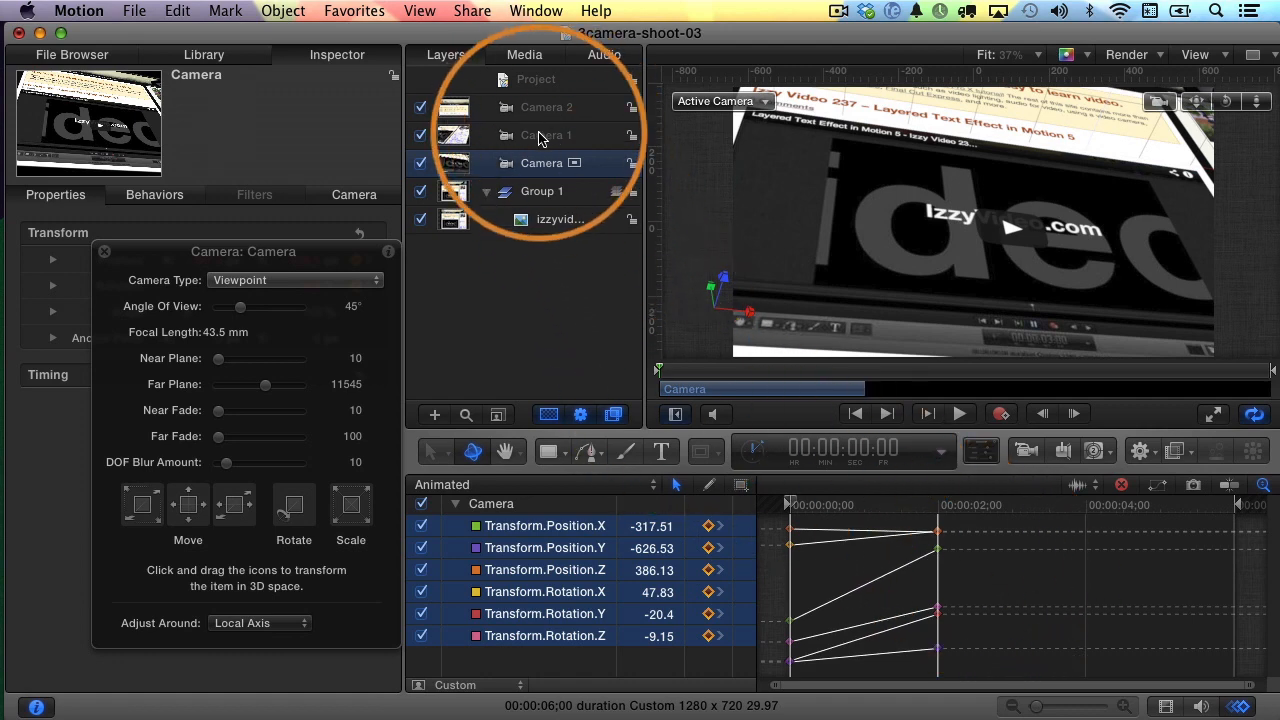
left_click(546, 136)
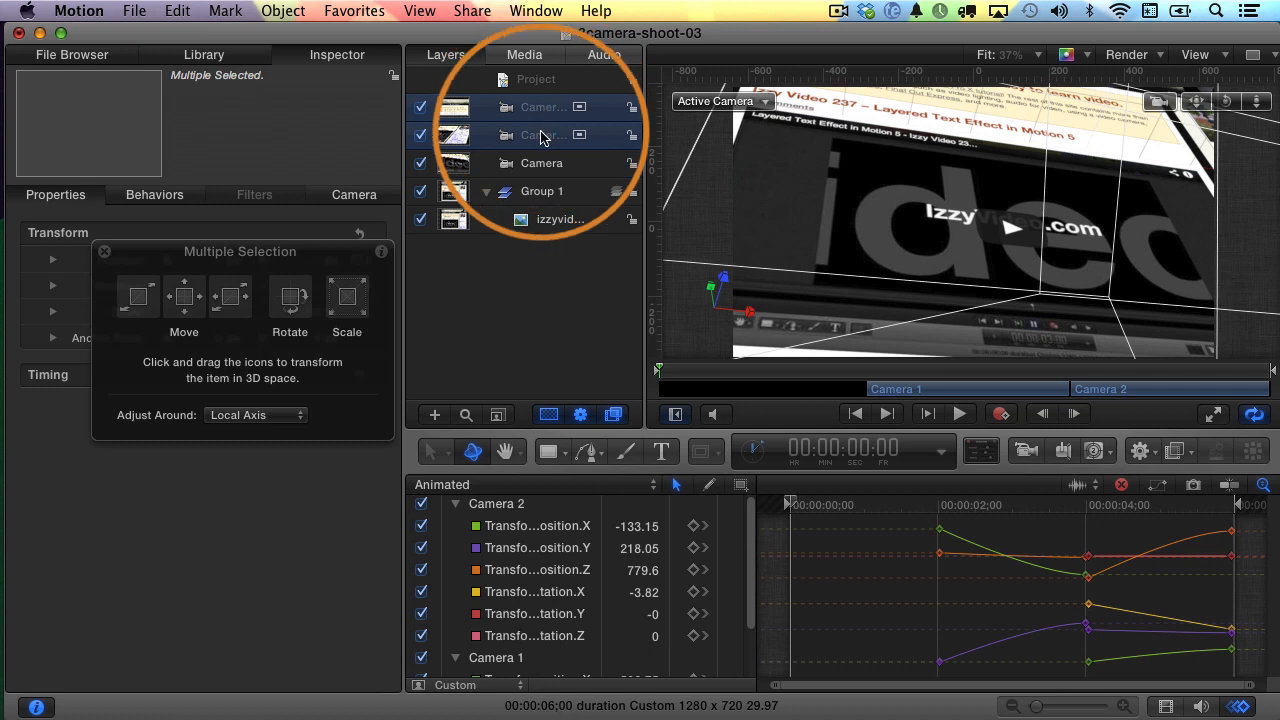
Set Camera 1 and Camera 2's animated parameters to Linear interpolation.
left_click(538, 524)
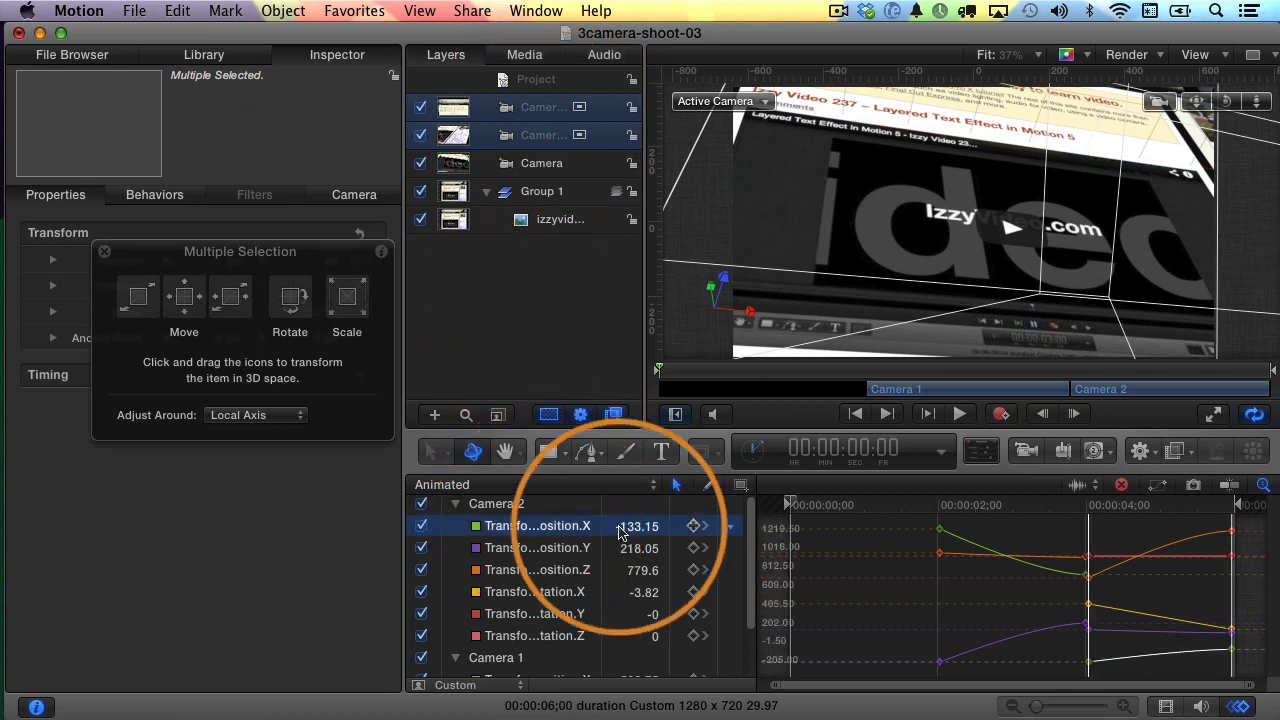
scroll("down", 3)
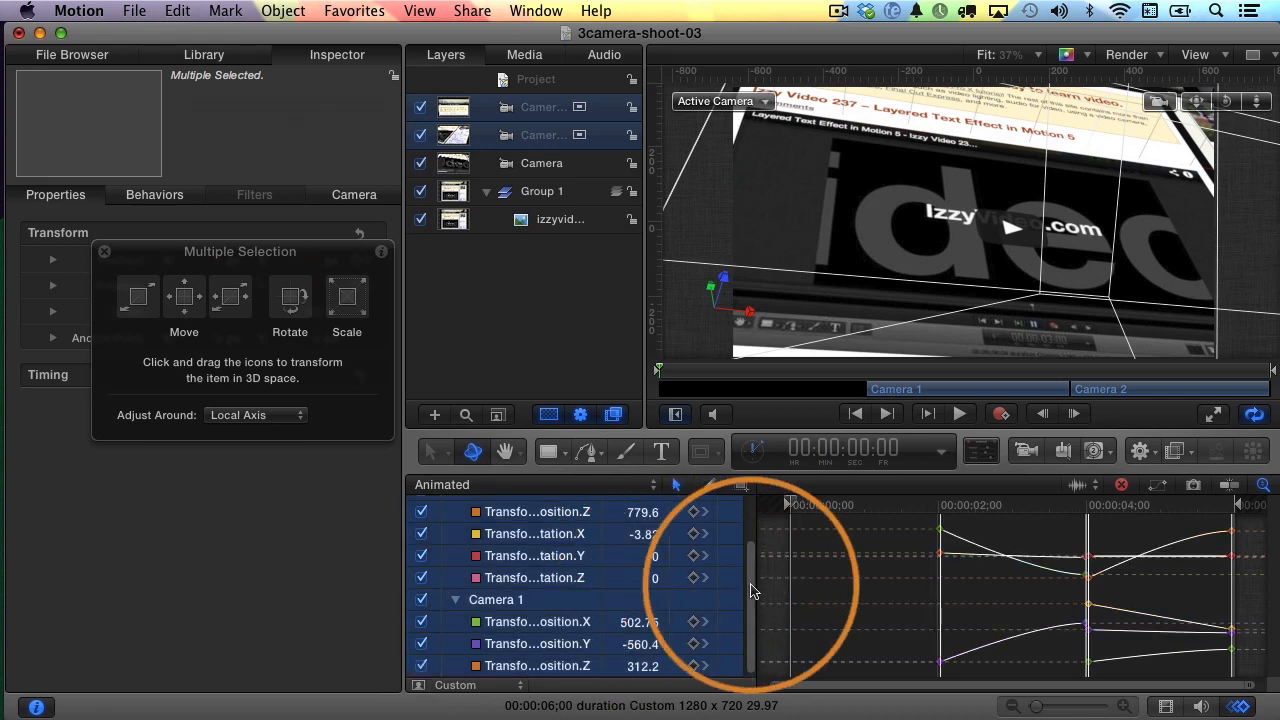
right_click(752, 588)
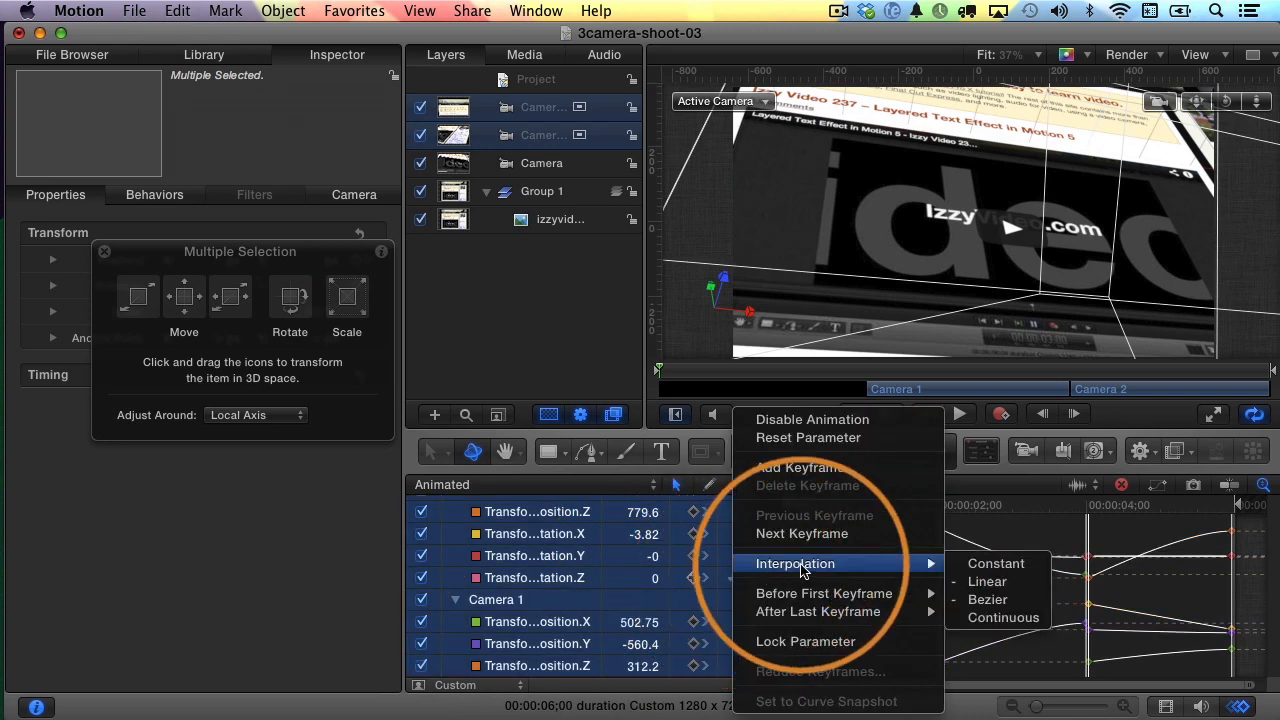
mouse_move(988, 580)
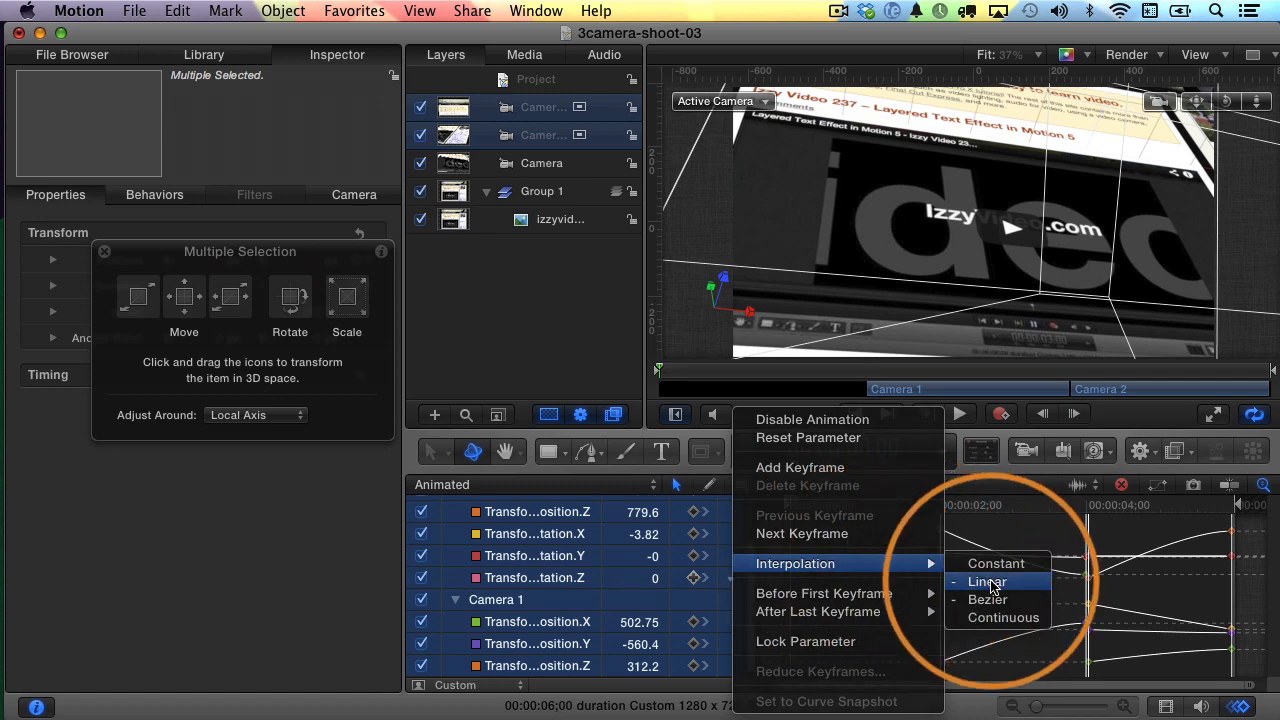
left_click(986, 580)
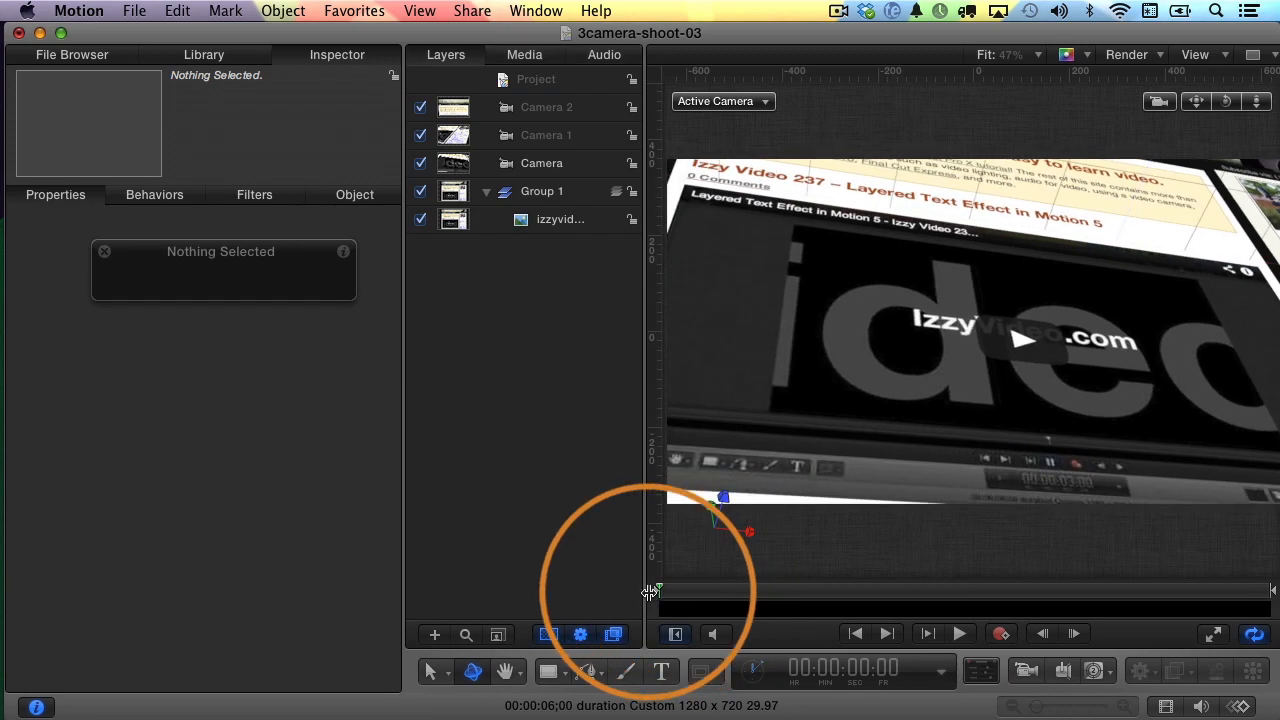
Play back the finished linear three-camera flyover of the website screenshot.
left_click(958, 634)
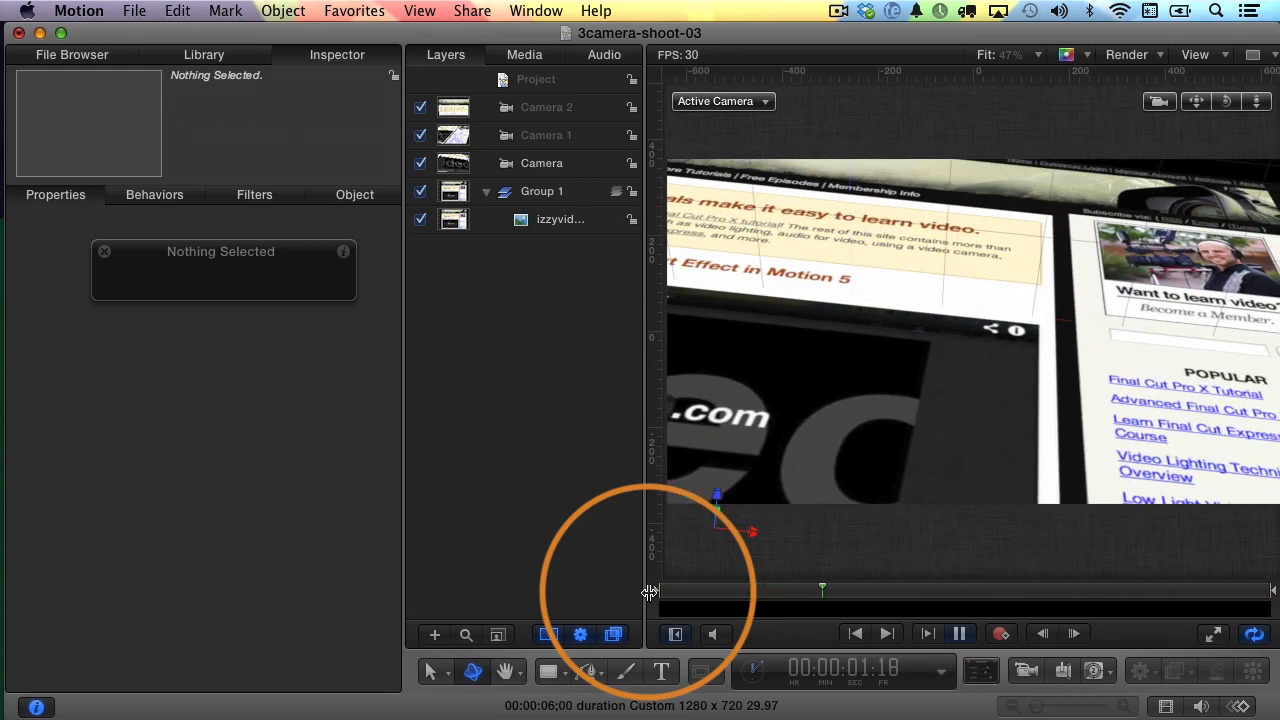
left_click(960, 632)
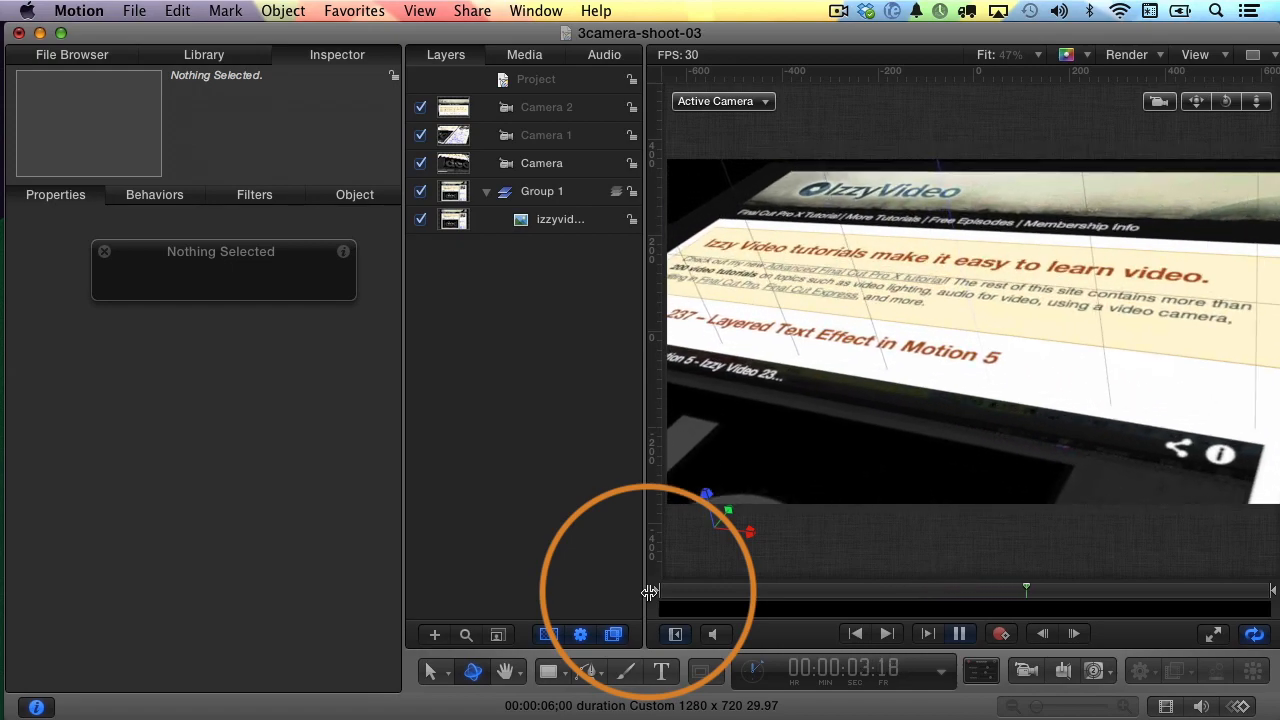